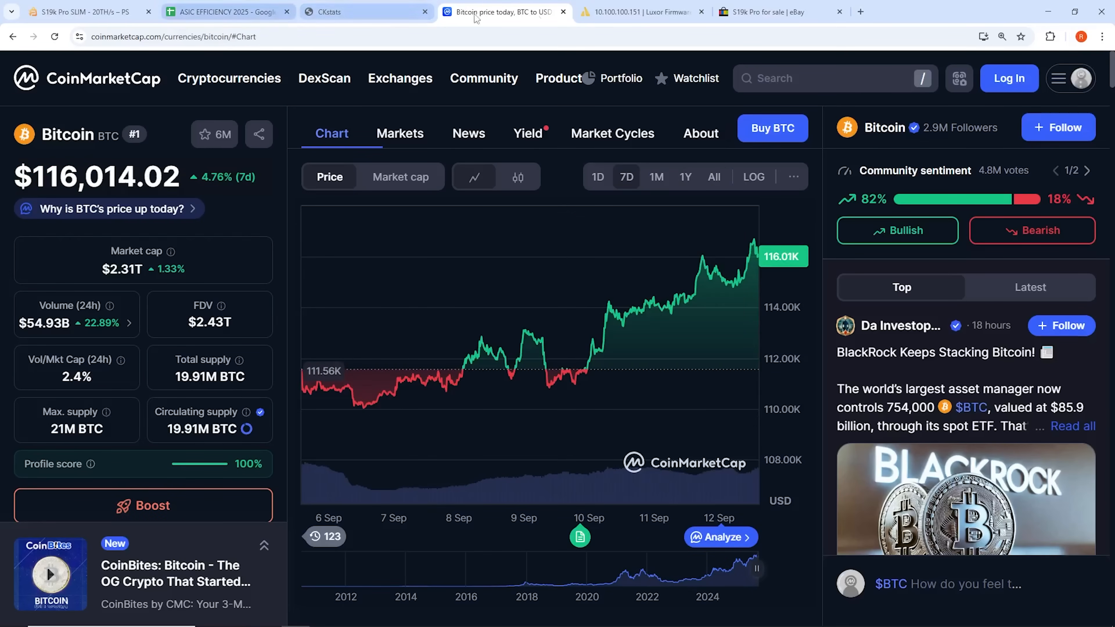
Switch from CoinMarketCap to the 10.100.100.151 Luxor Firmware miner dashboard
click(638, 12)
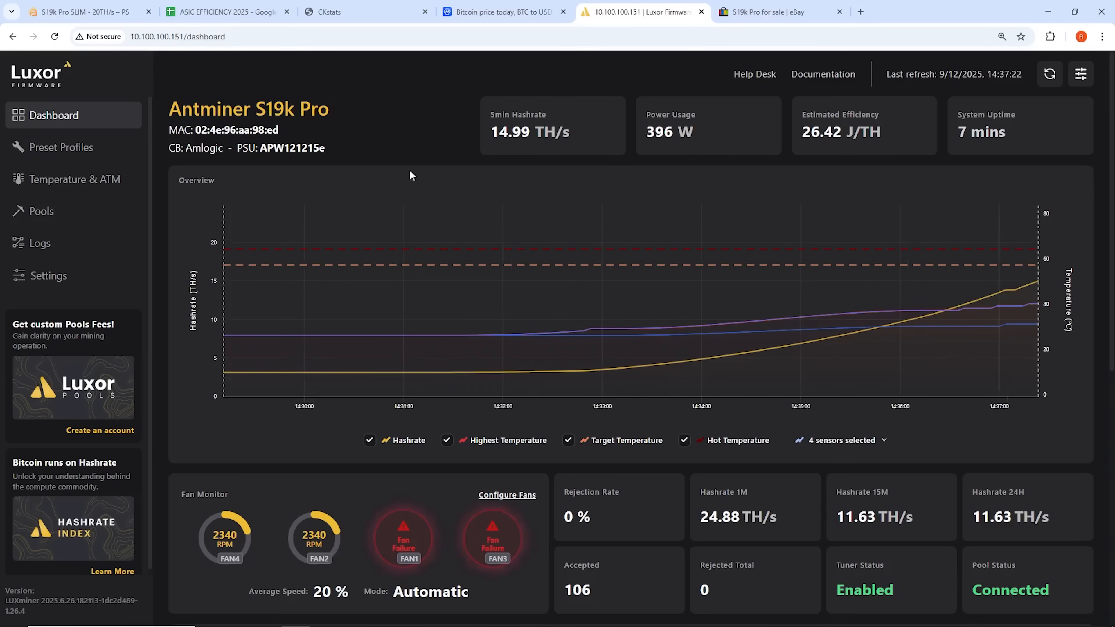
scroll(down, 3)
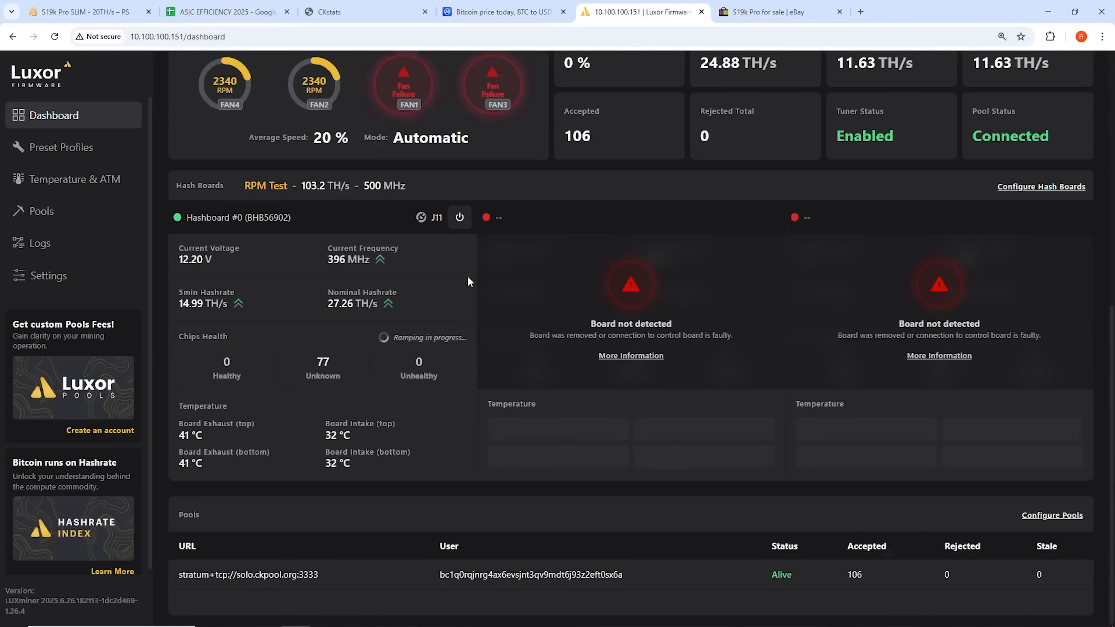
mouse_move(742, 353)
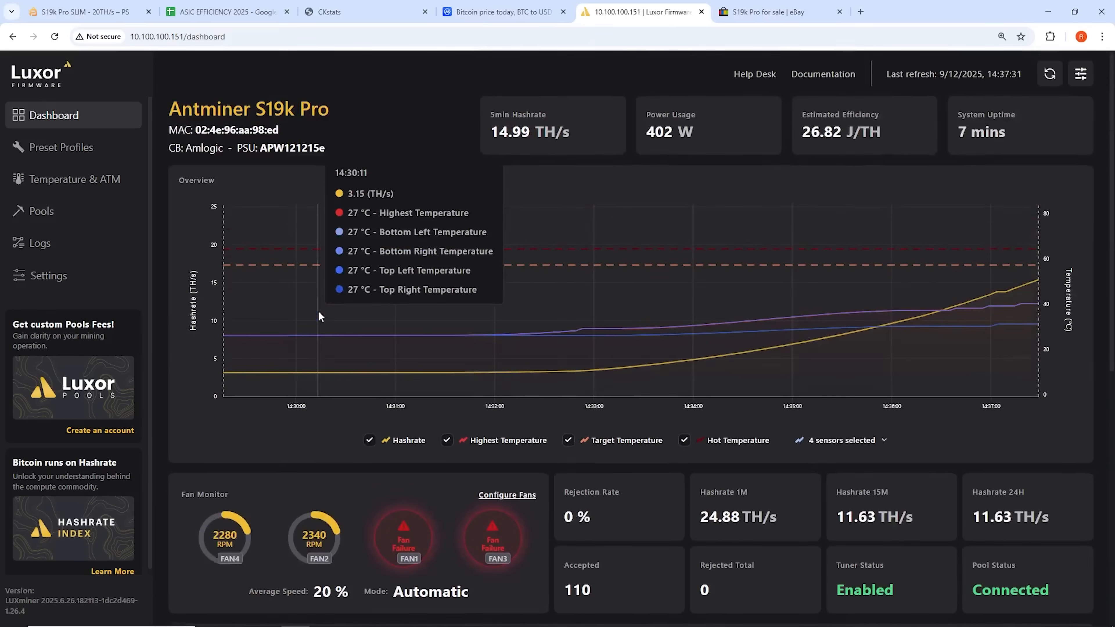
mouse_move(727, 259)
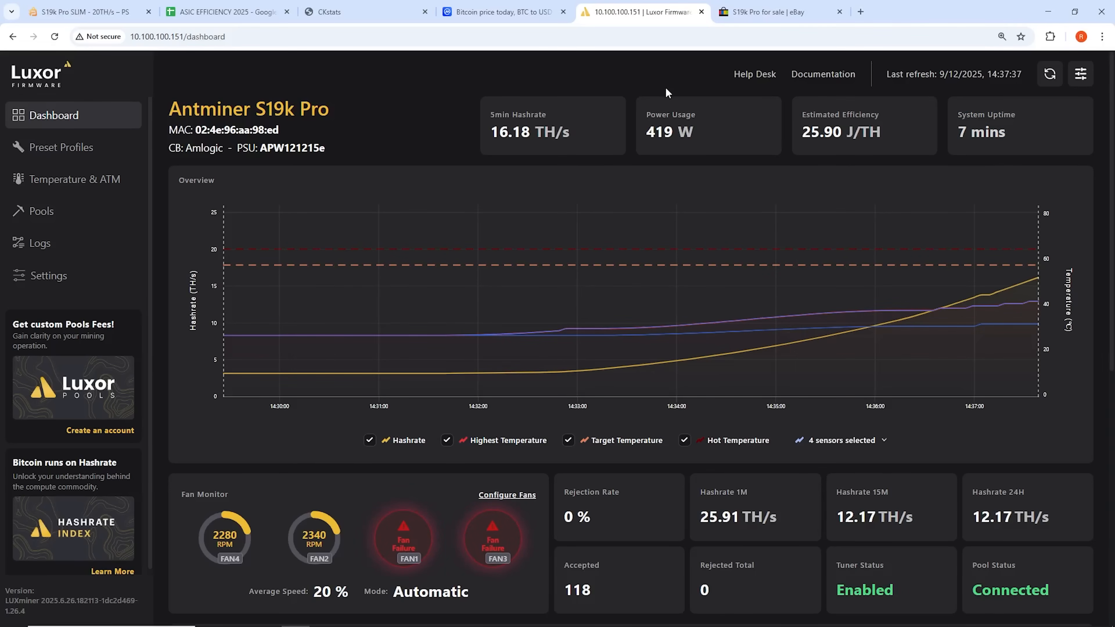
mouse_move(673, 92)
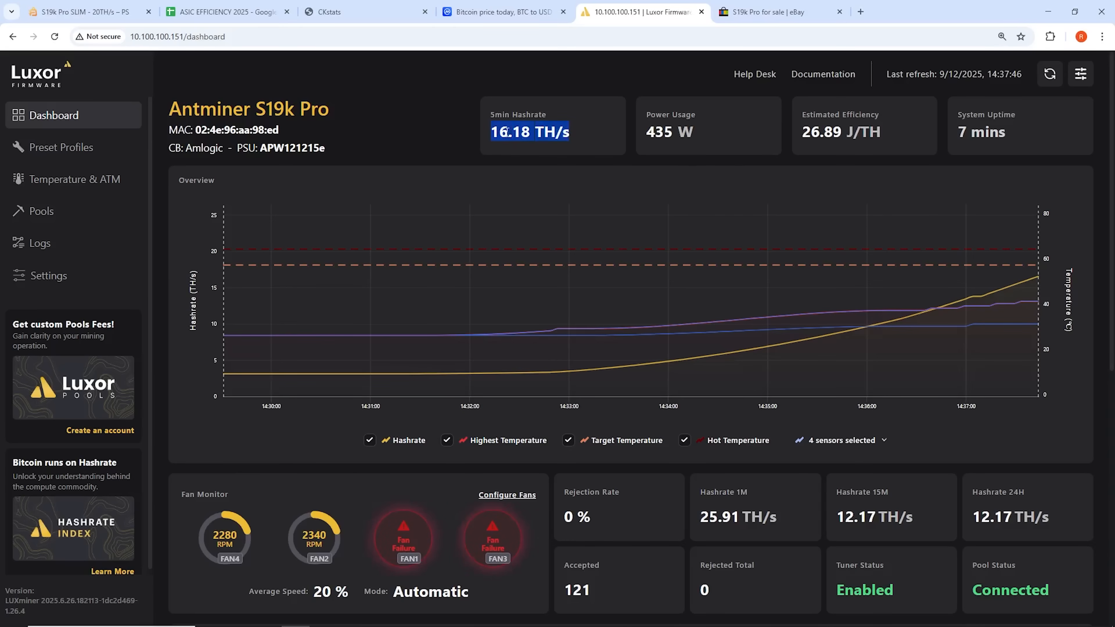
scroll(down, 3)
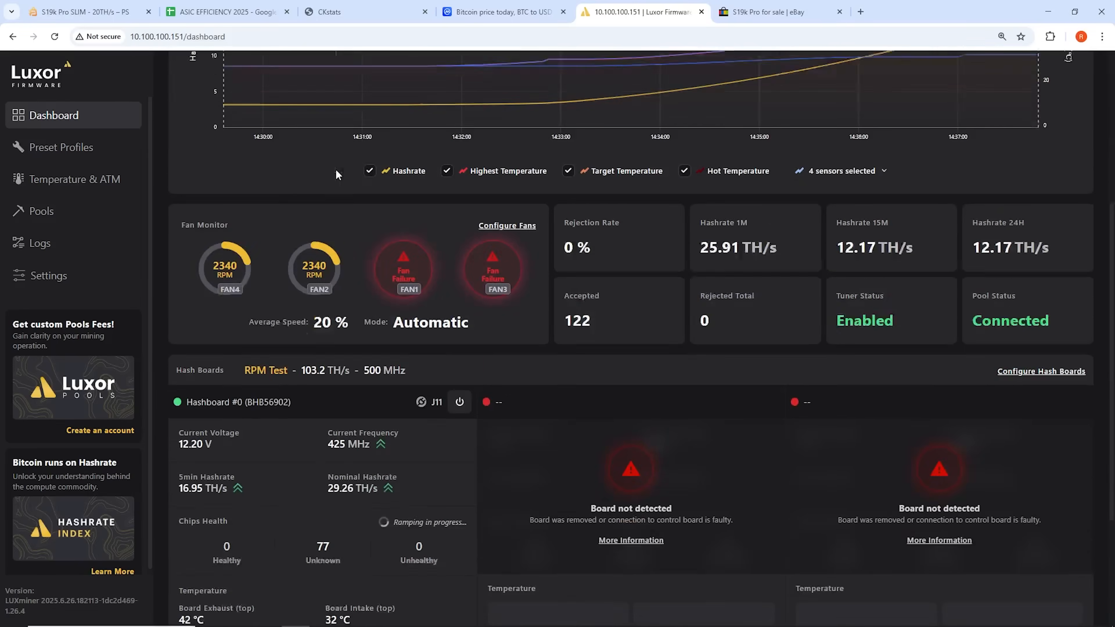
scroll(down, 3)
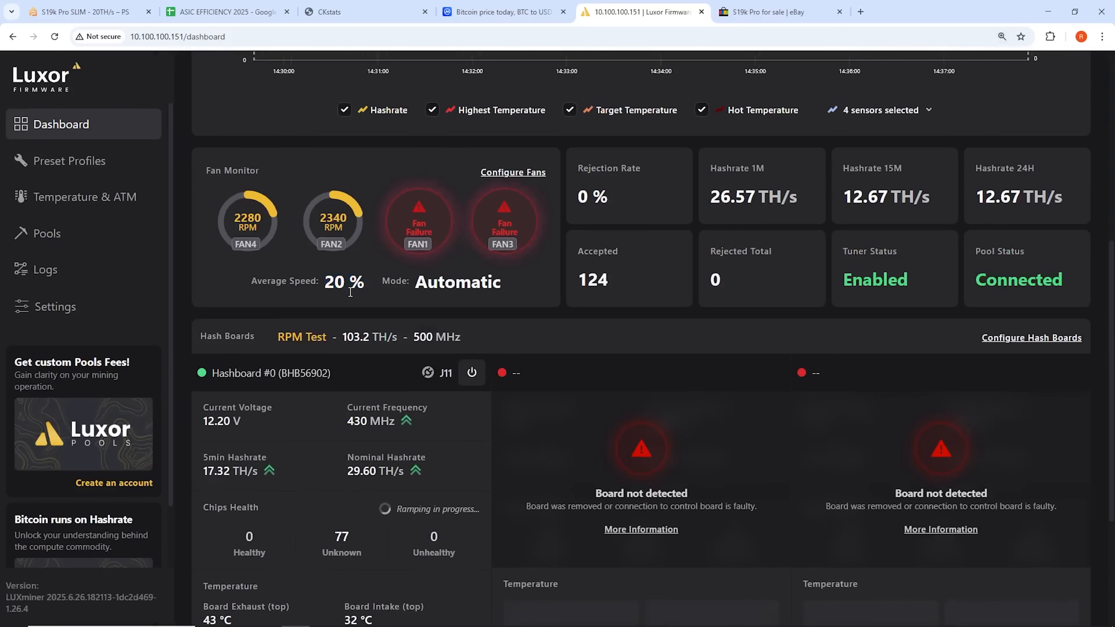
mouse_move(366, 284)
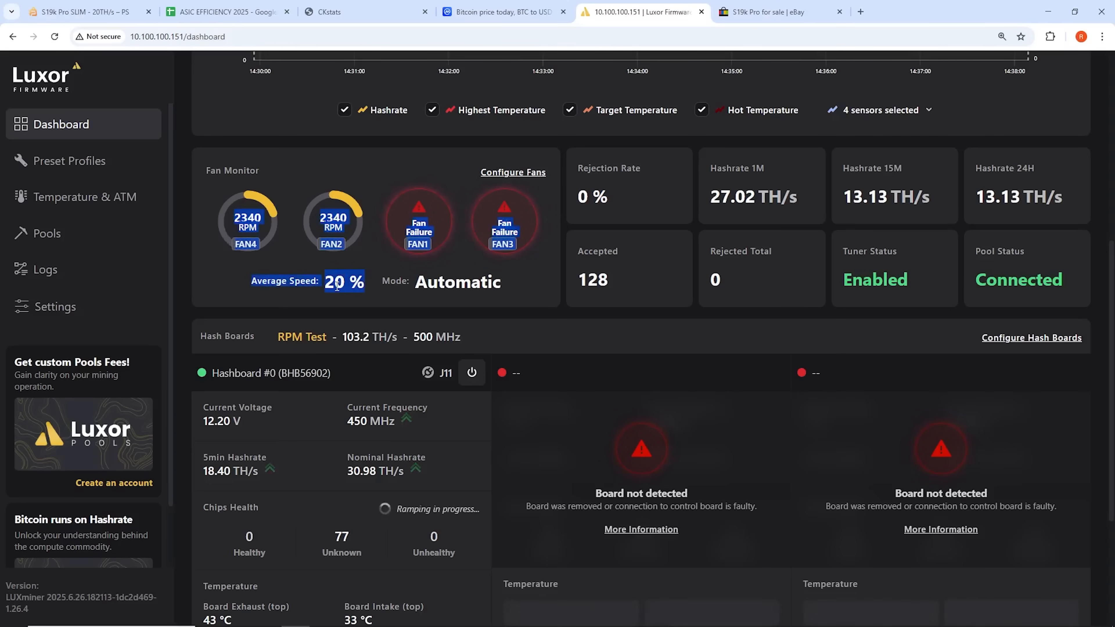
scroll(down, 3)
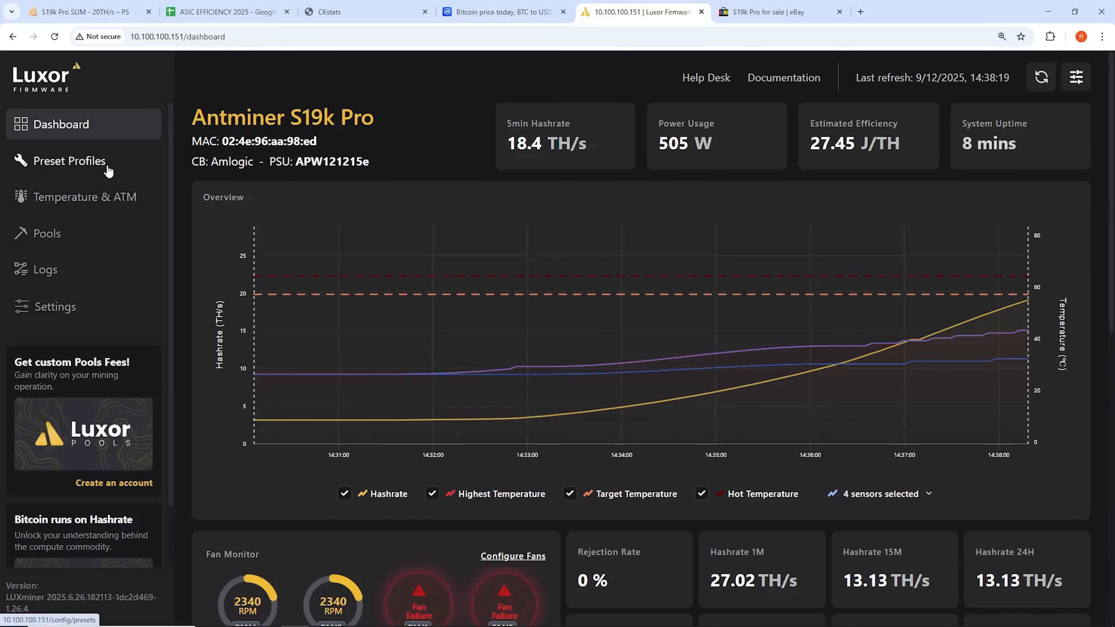
Browse the Preset Profiles list, filtering to Custom Profiles and back to All Profiles
click(70, 161)
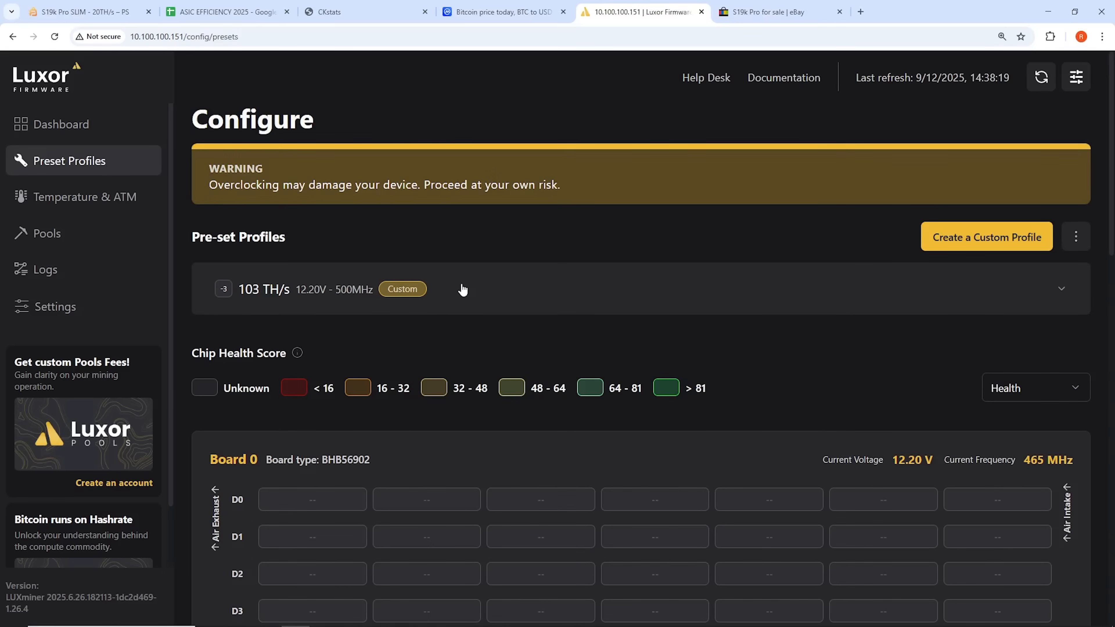
click(1060, 289)
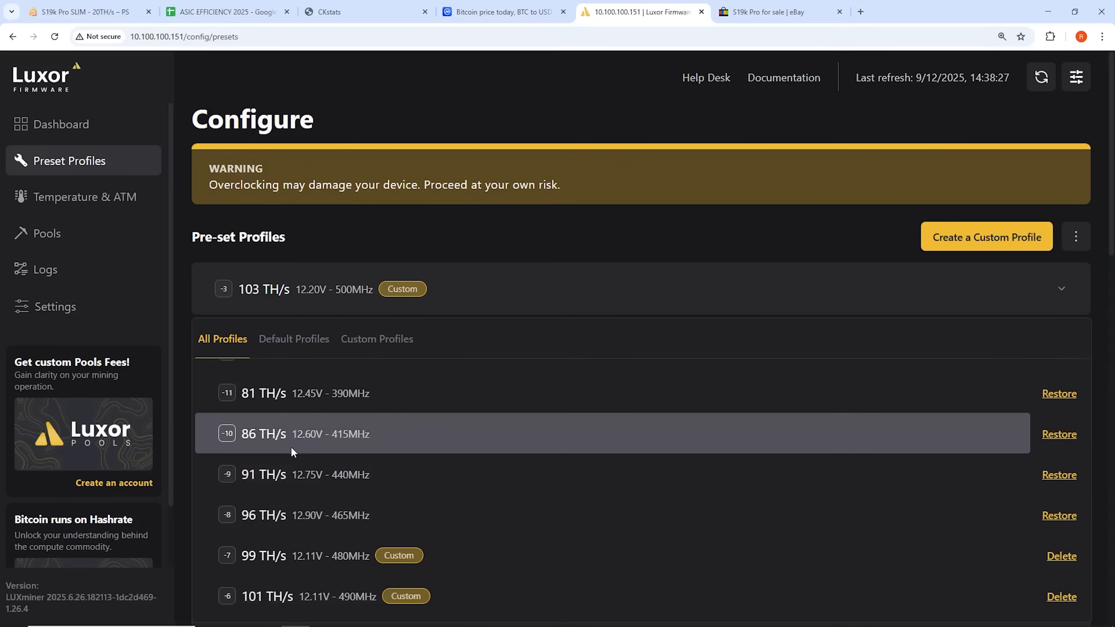
scroll(down, 3)
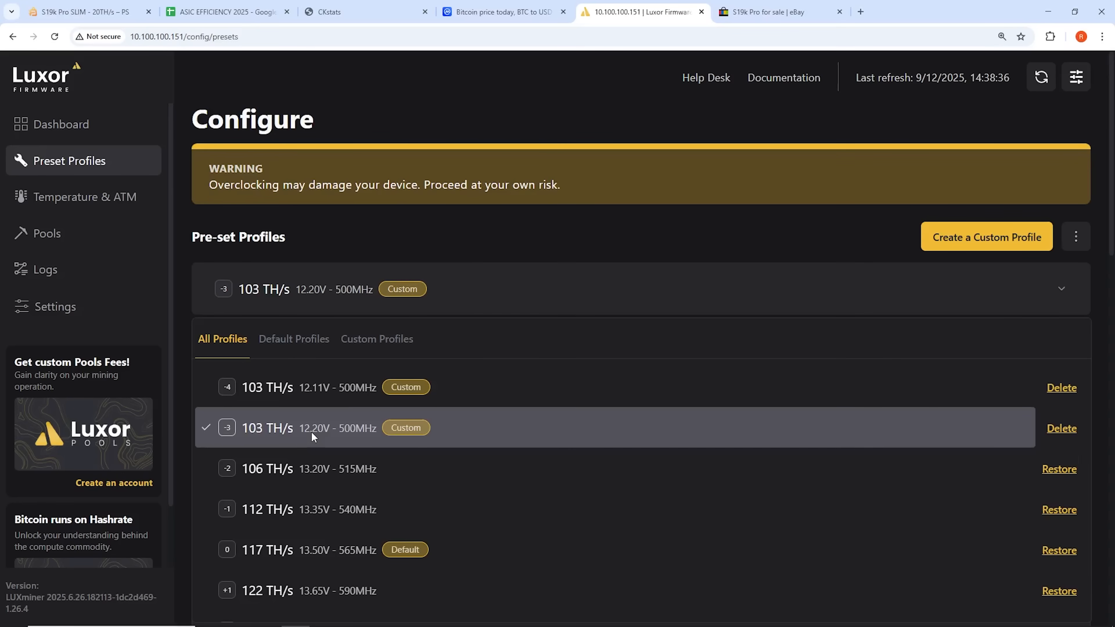
mouse_move(262, 446)
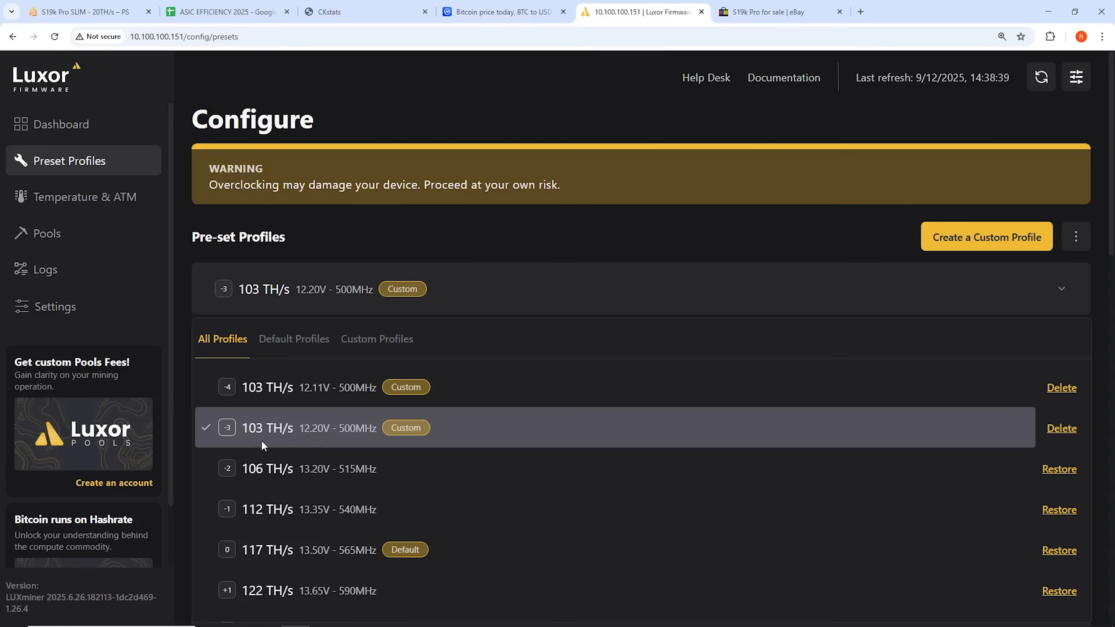
mouse_move(316, 443)
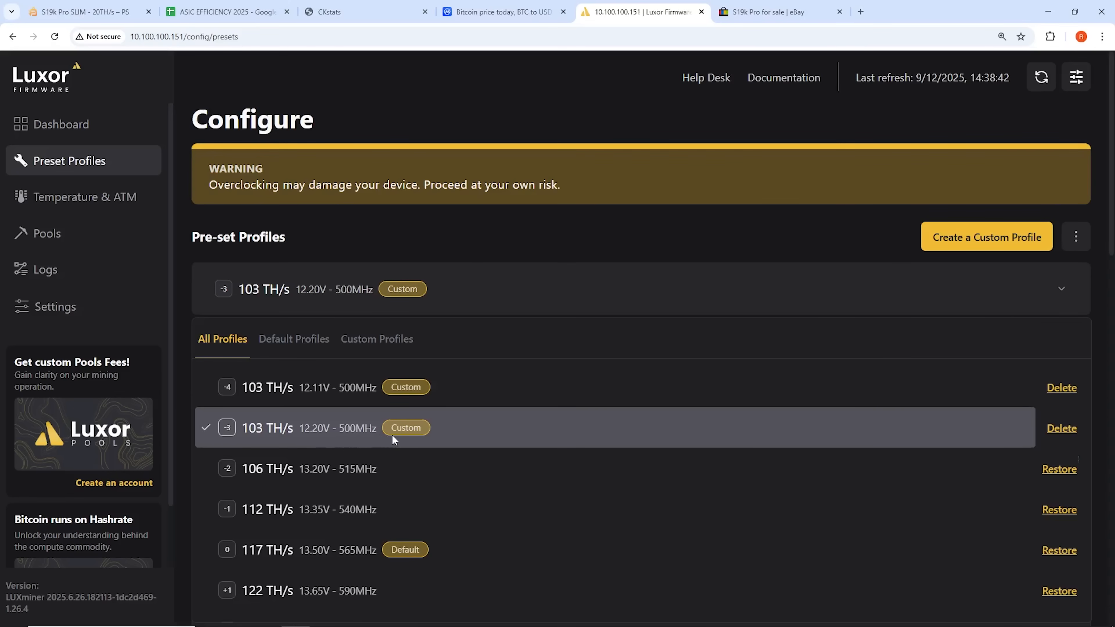
mouse_move(245, 444)
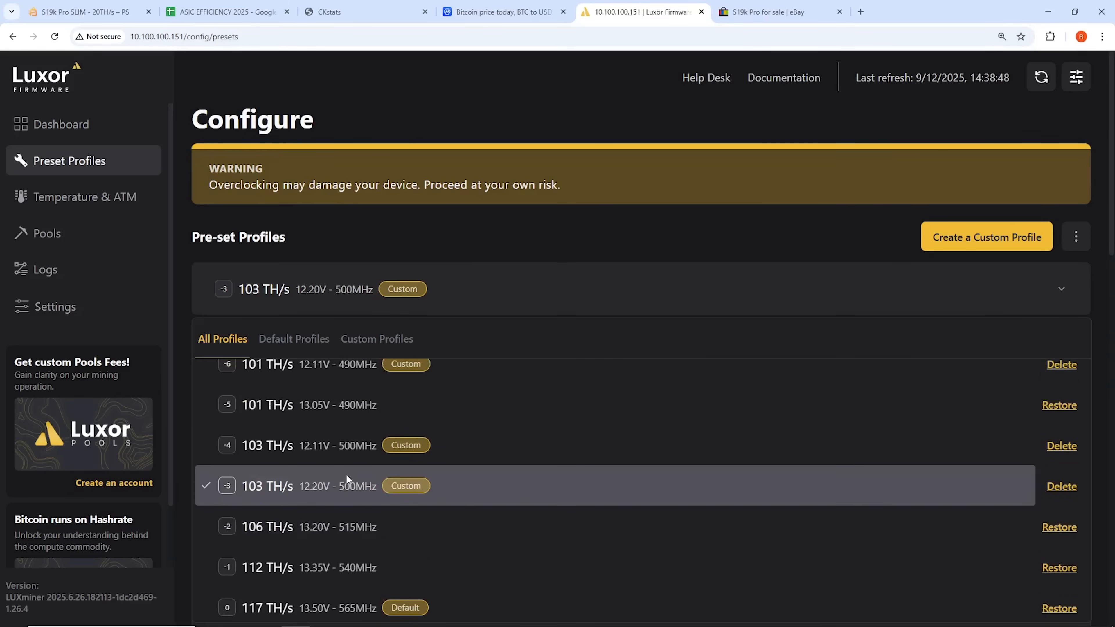
mouse_move(379, 501)
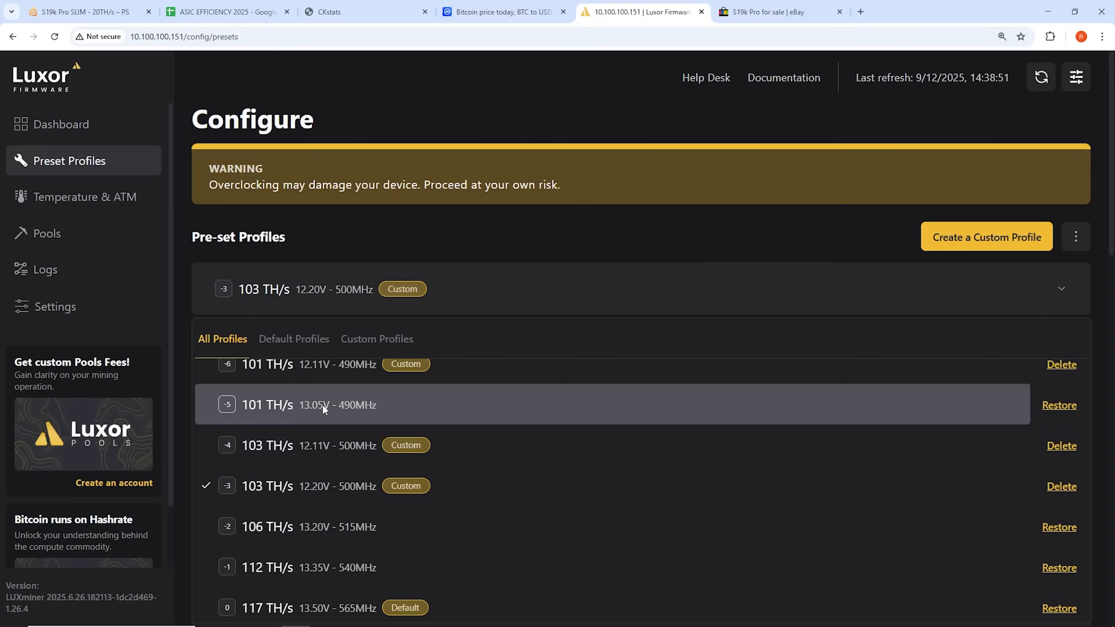
click(376, 339)
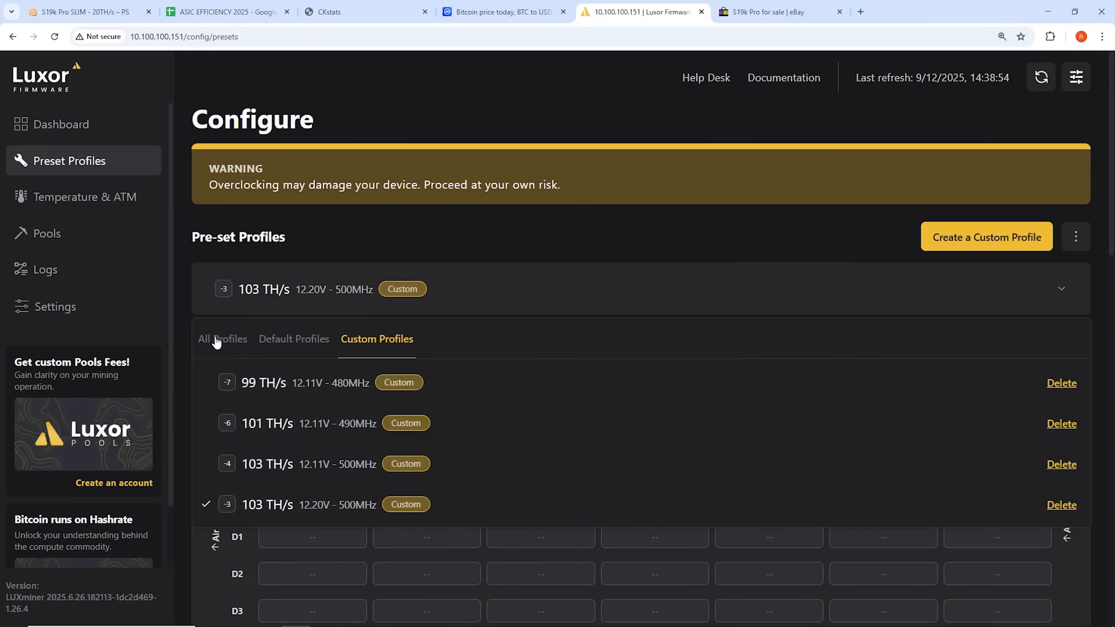
click(222, 339)
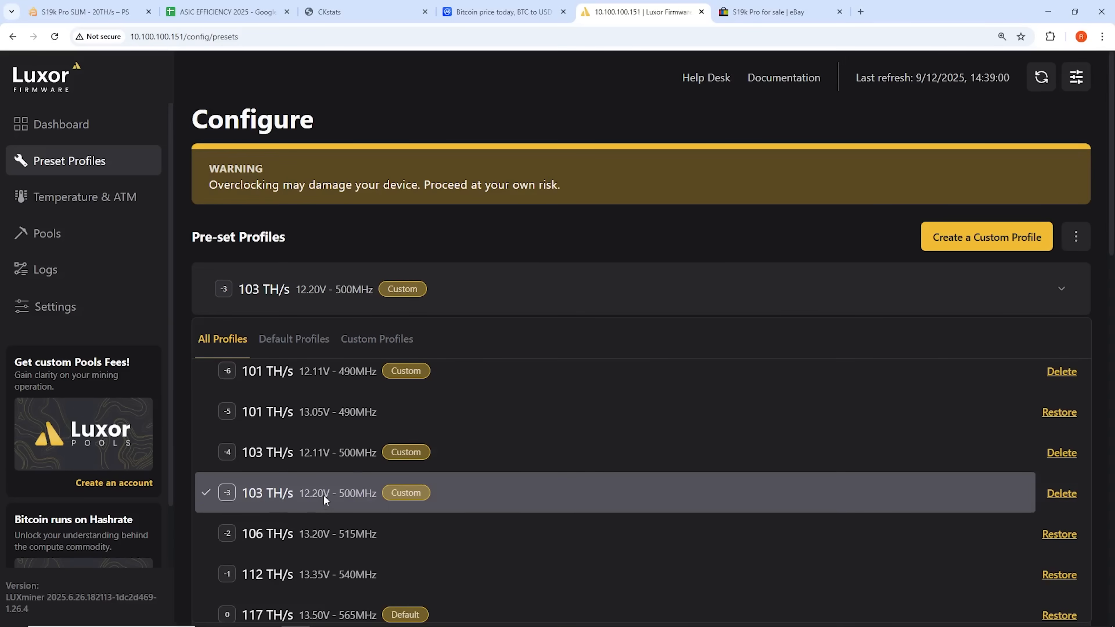
mouse_move(332, 491)
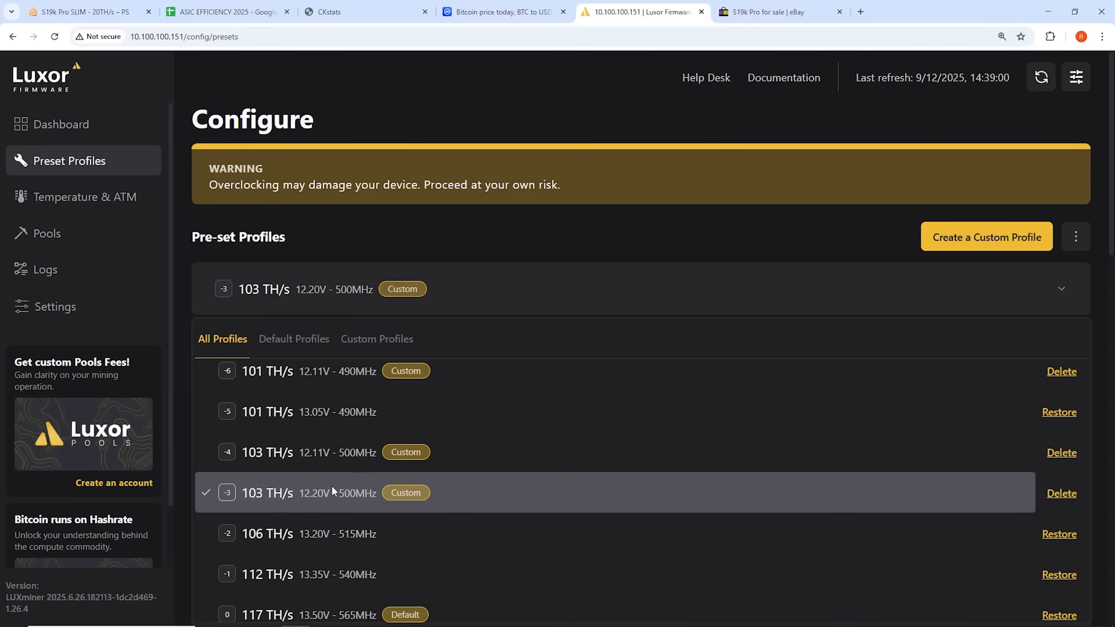
mouse_move(311, 452)
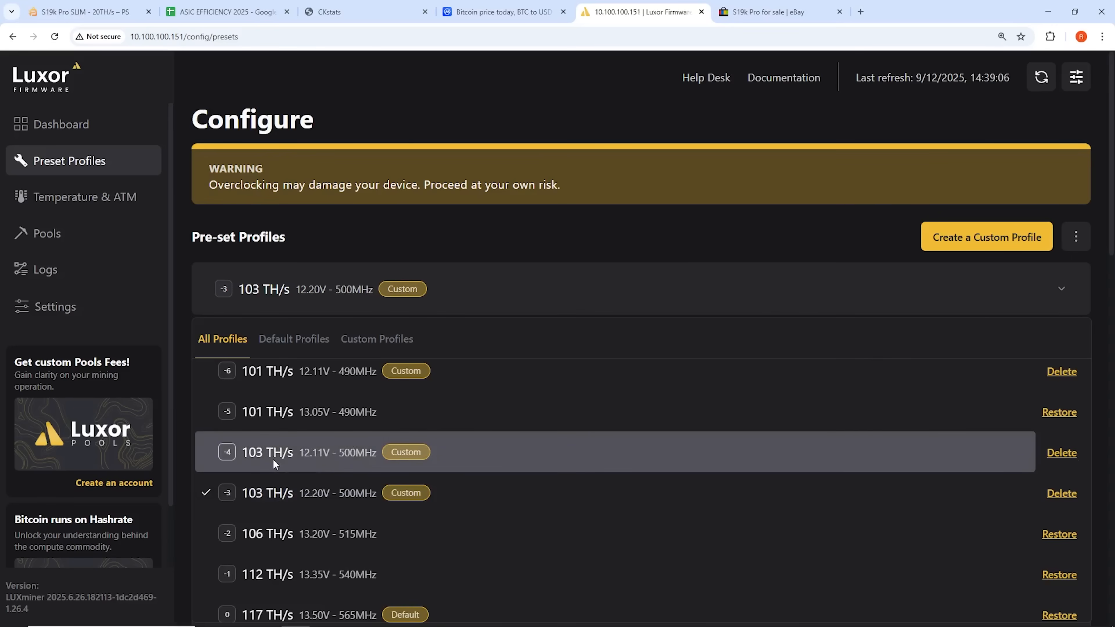
scroll(down, 3)
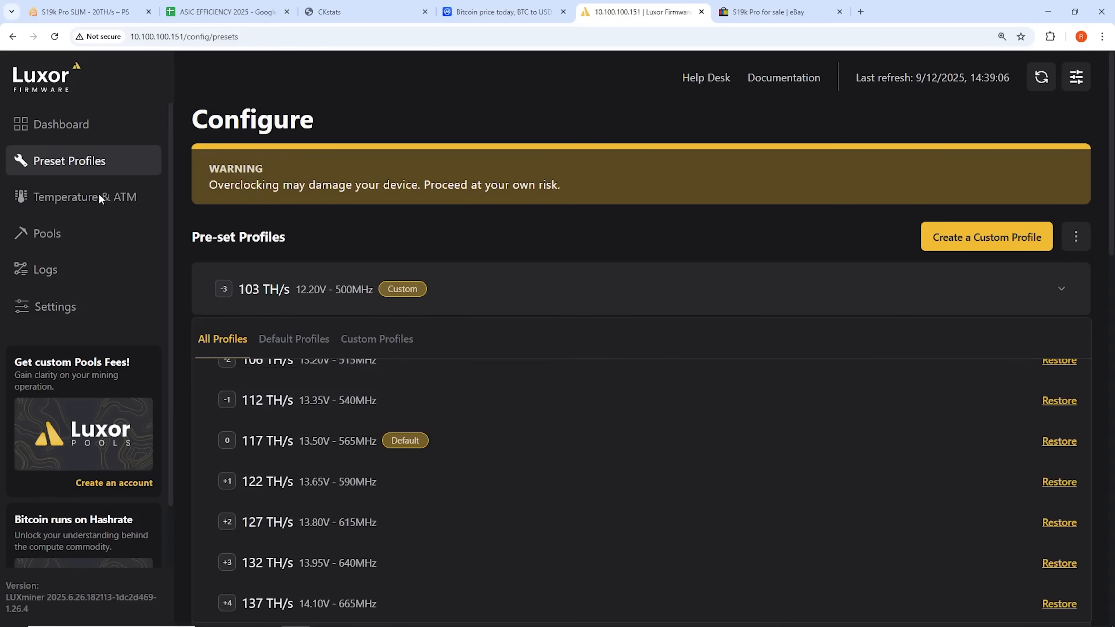
Review the Temperature & ATM page: target 58 °C, hot 65 °C, dangerous 70 °C, fans automatic
click(85, 197)
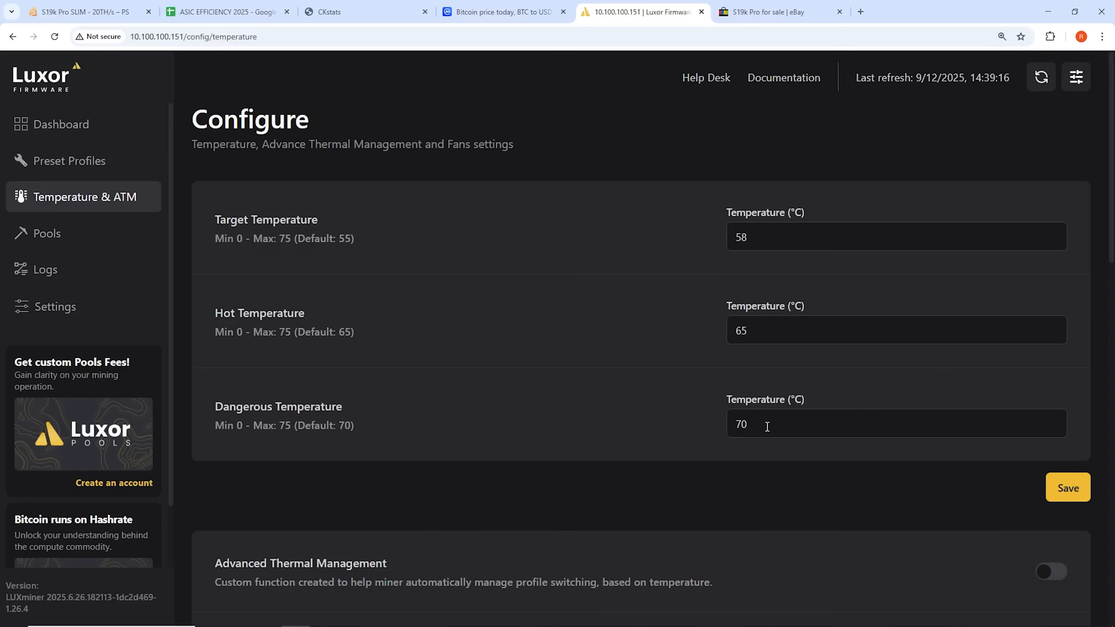
mouse_move(539, 427)
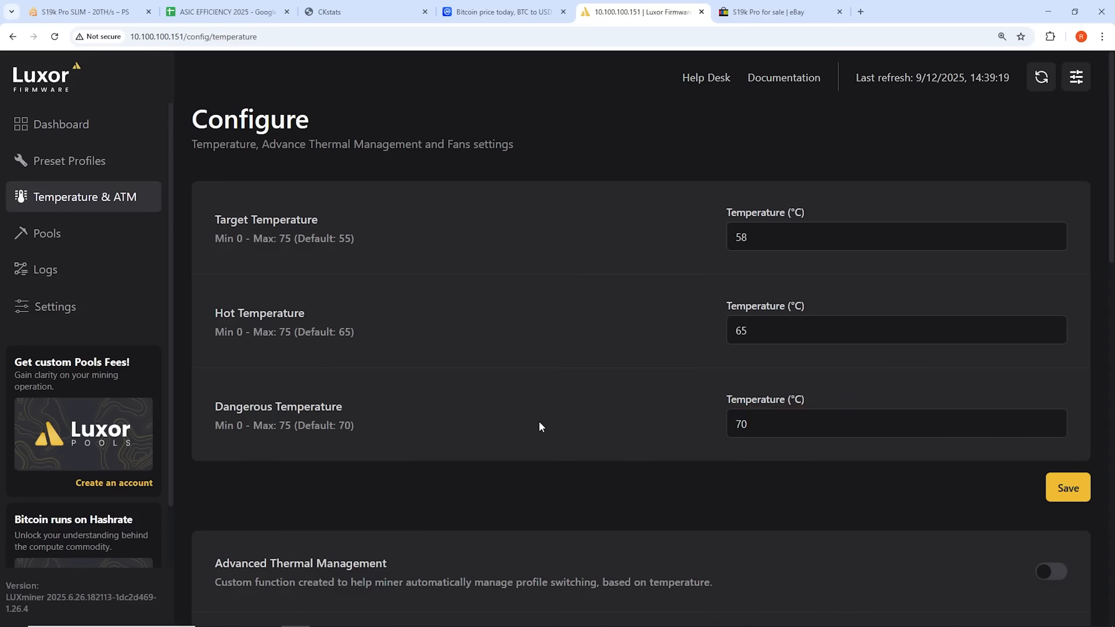
mouse_move(542, 370)
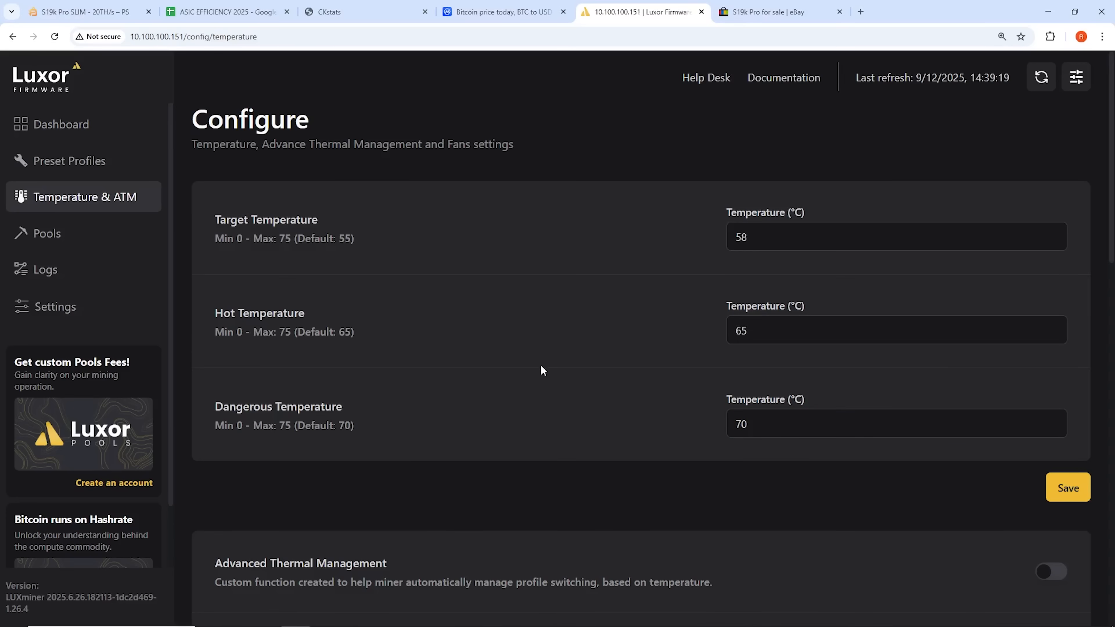
scroll(down, 3)
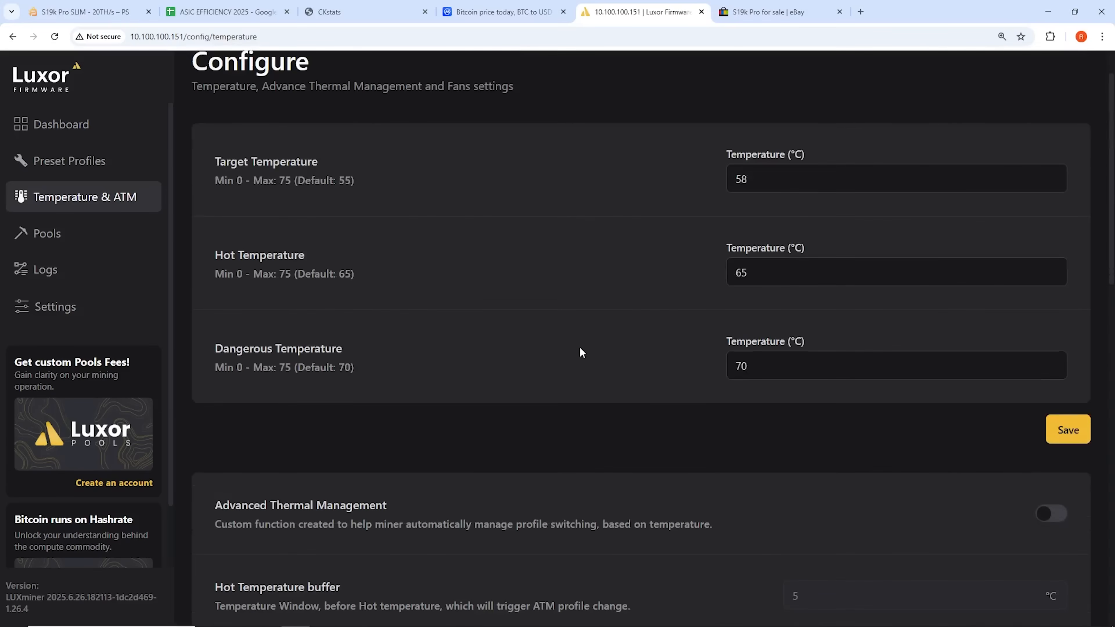
scroll(down, 3)
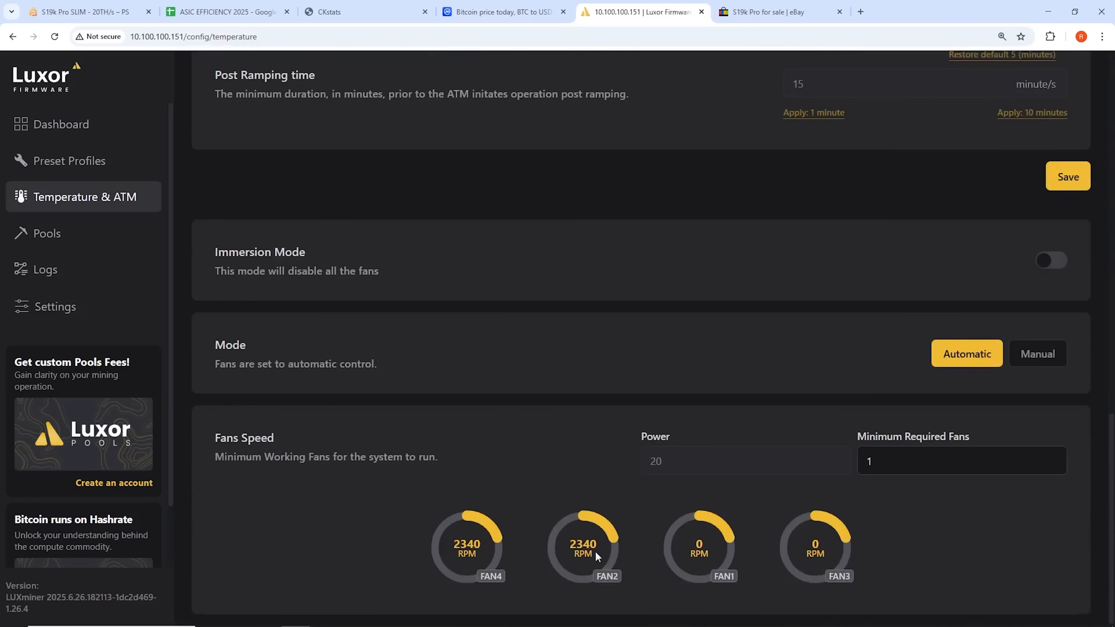
click(961, 460)
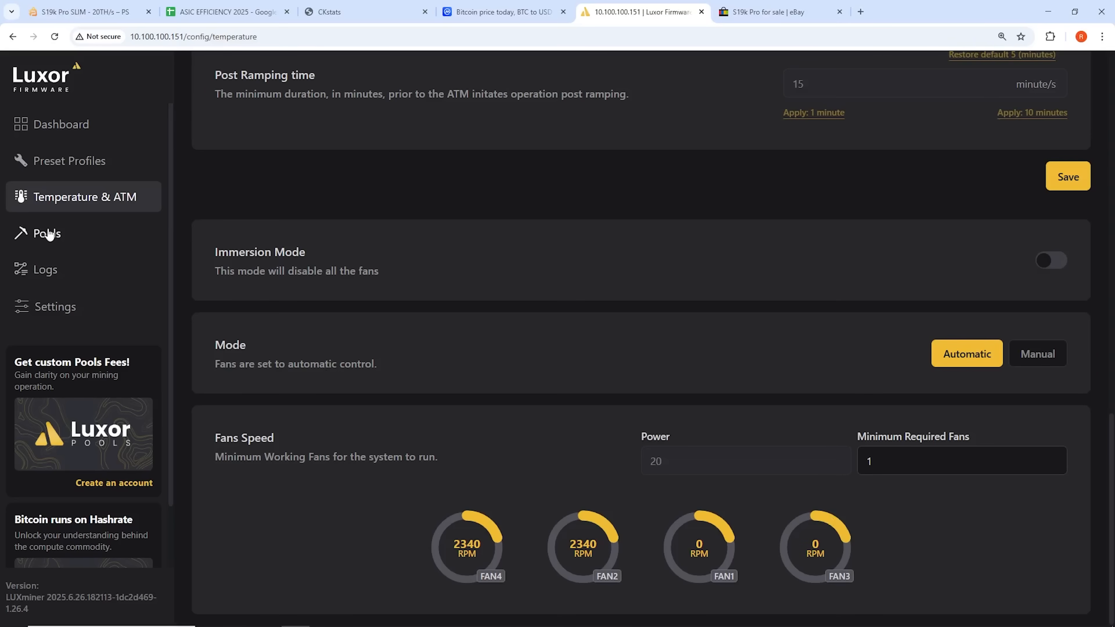
Select the solo.ckpool.org pool URL, then review the CKstats workers table and hashrates
click(47, 233)
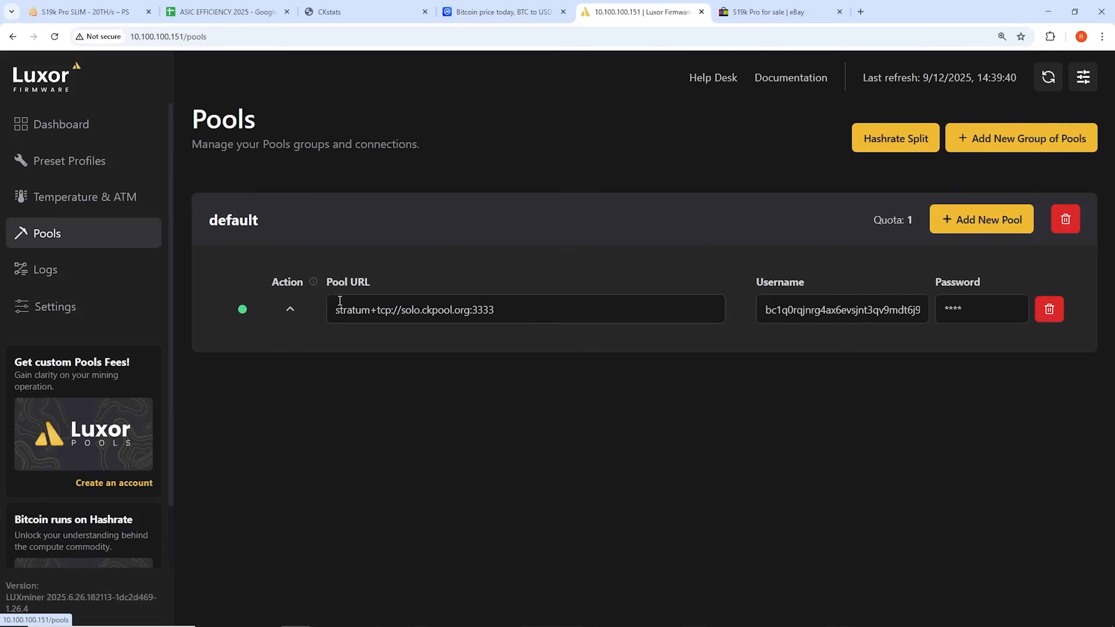
triple_click(526, 309)
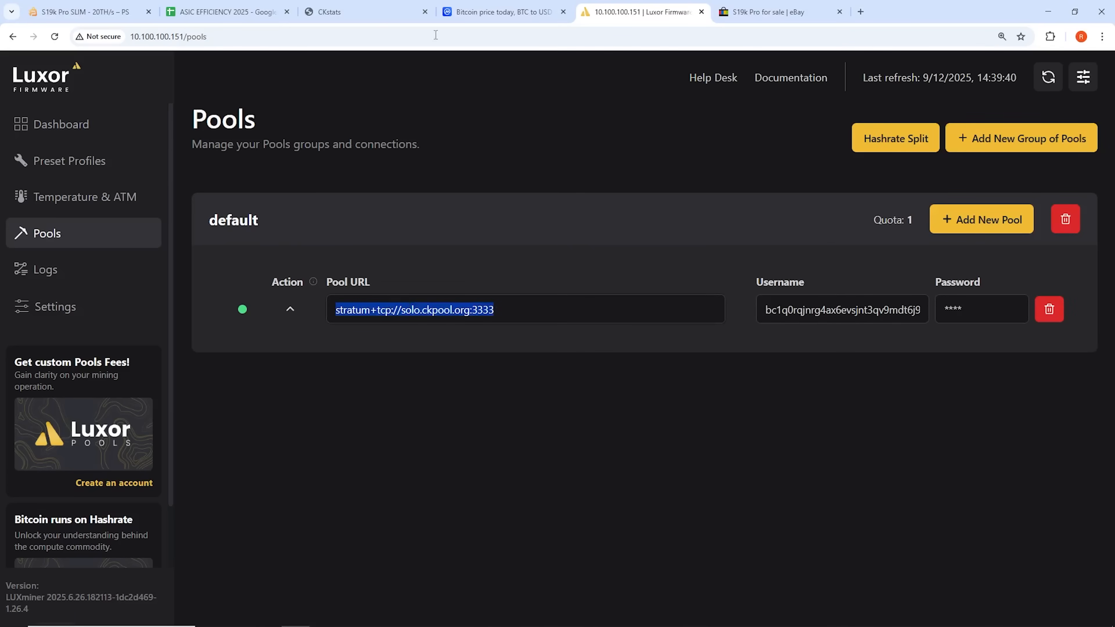
click(363, 12)
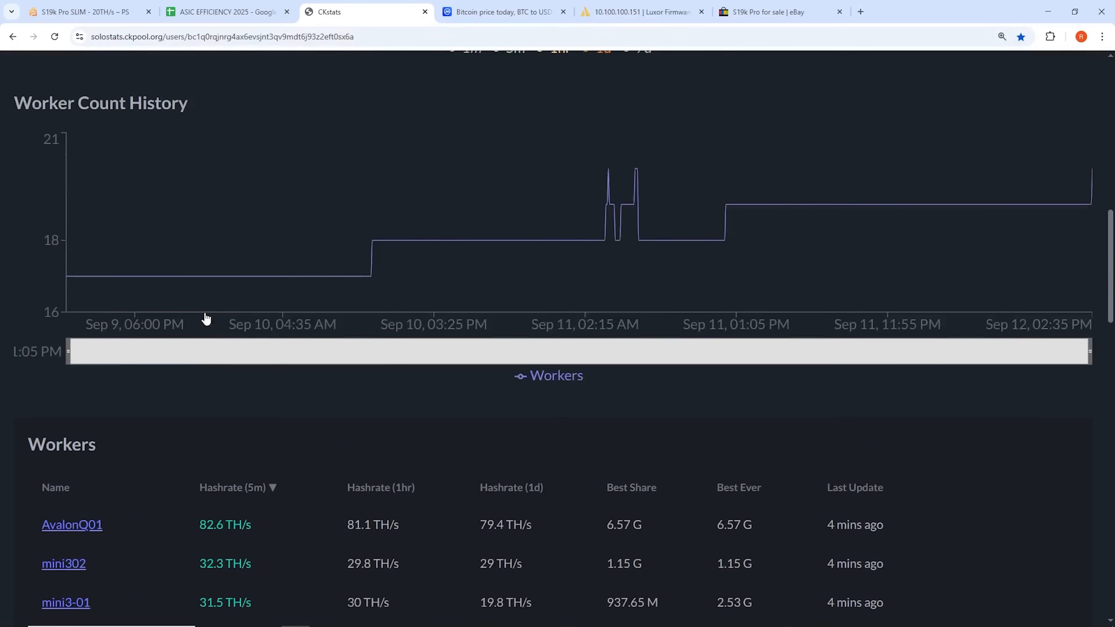
mouse_move(208, 276)
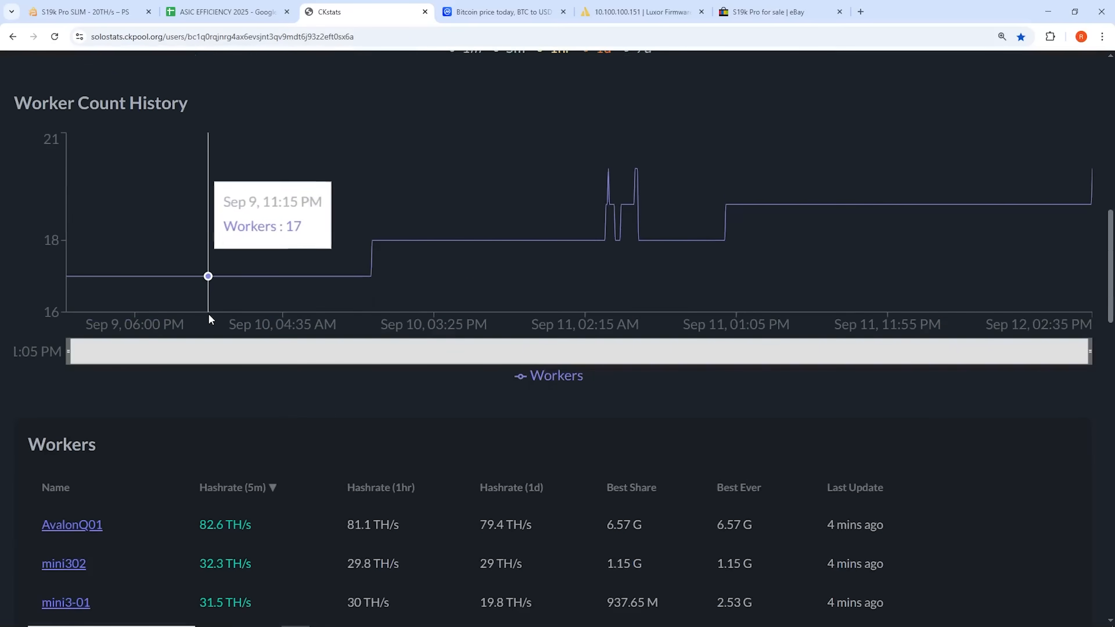
scroll(down, 3)
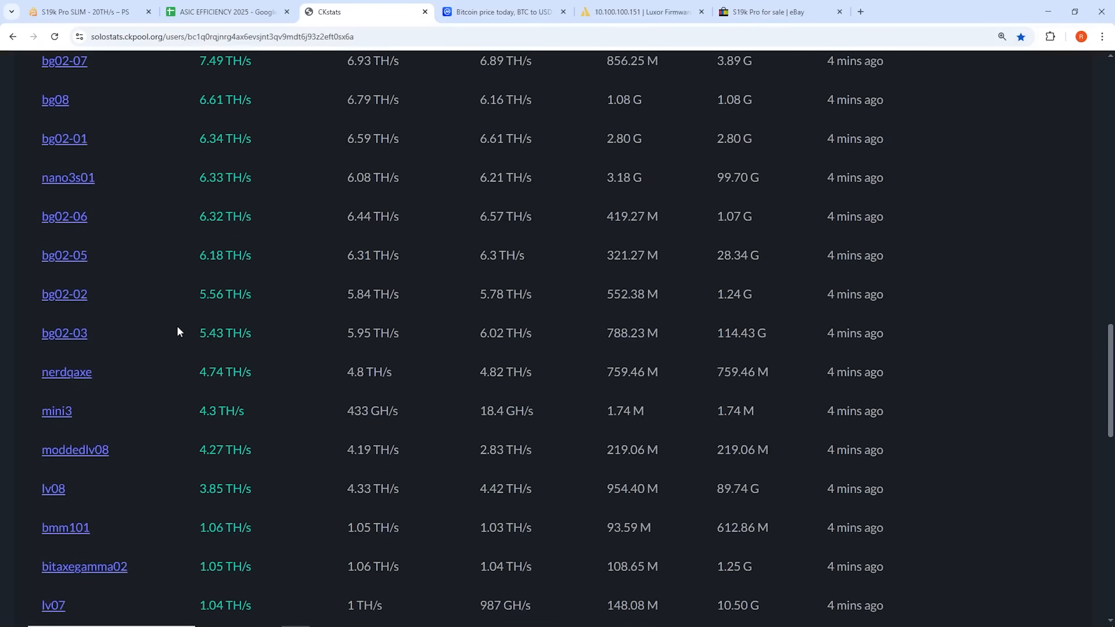
scroll(down, 3)
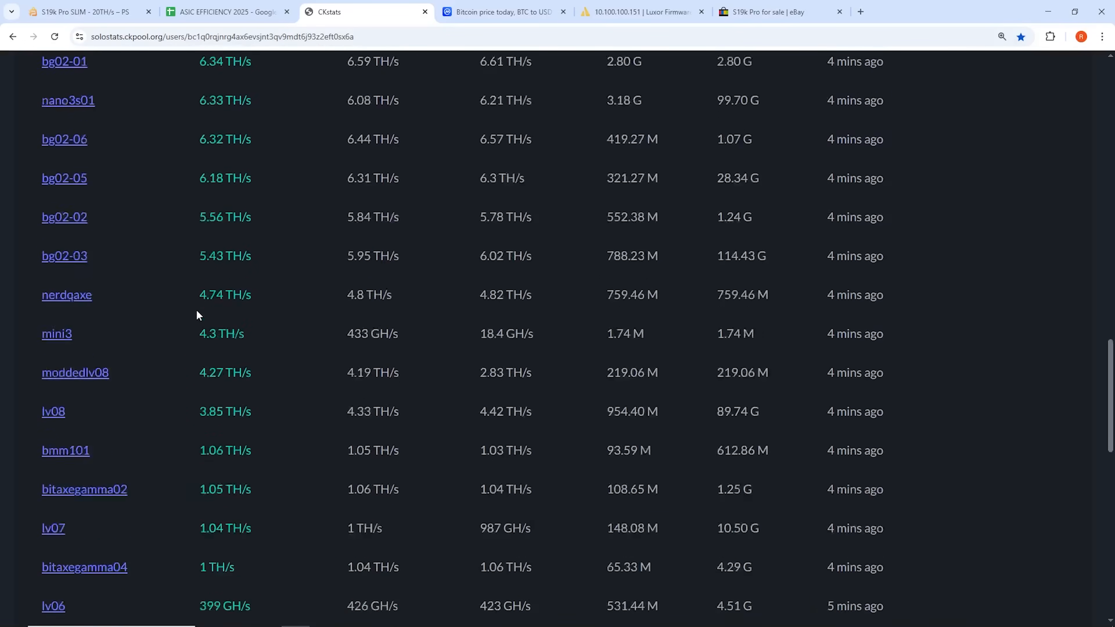
Save a new pool stratum+tcp://solo.ckpool.org:3333 with the address and worker suffix s19kp
click(640, 13)
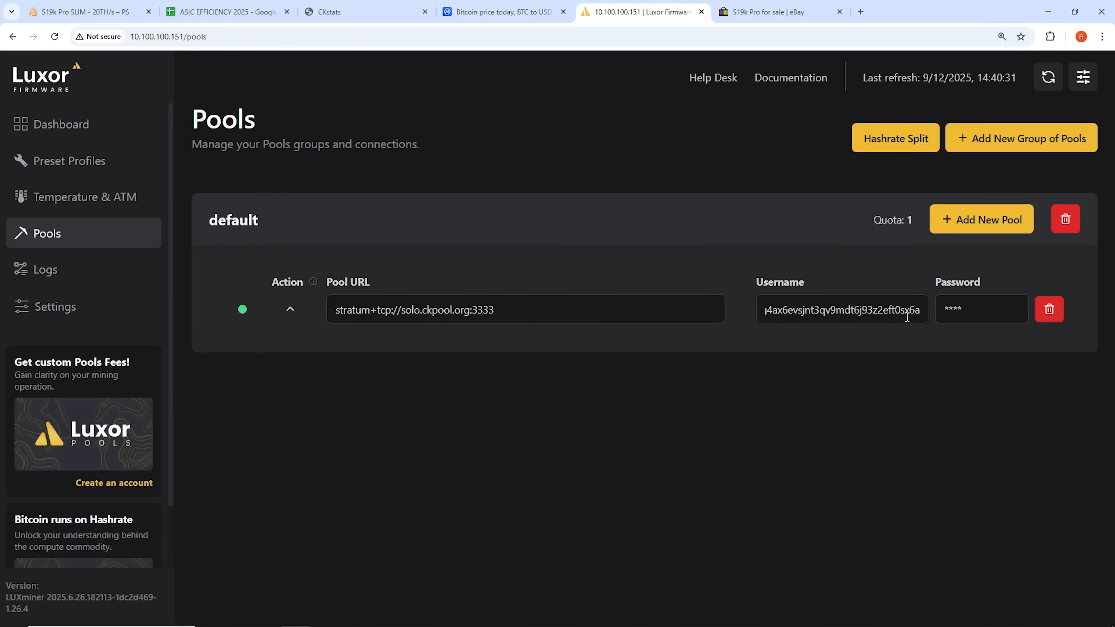
click(980, 219)
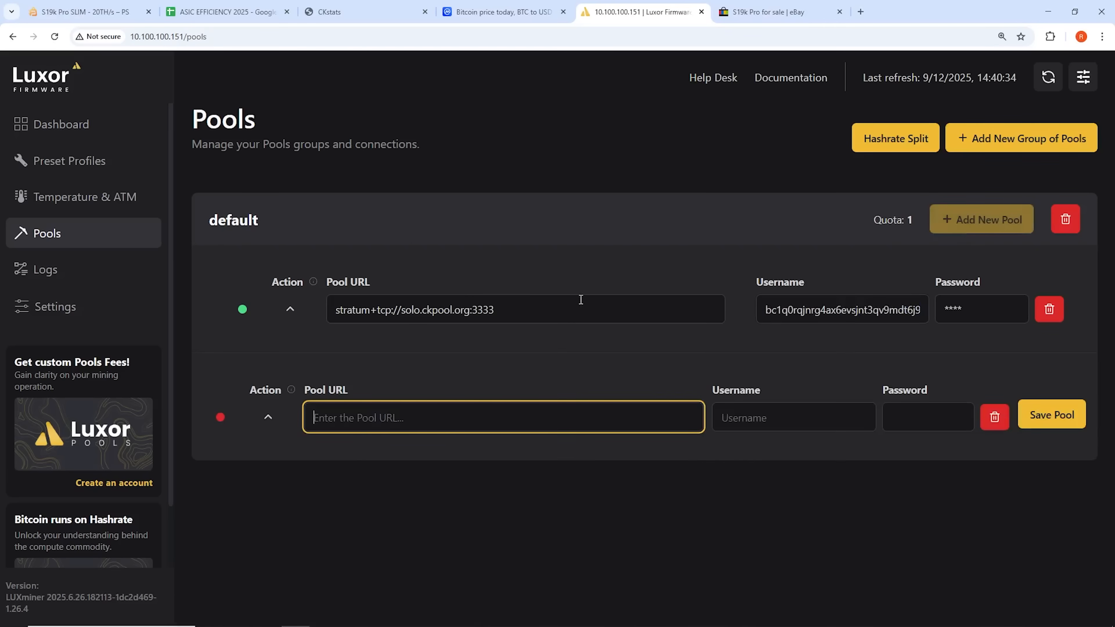
text(stratum+tcp://solo.ckpool.org:3333)
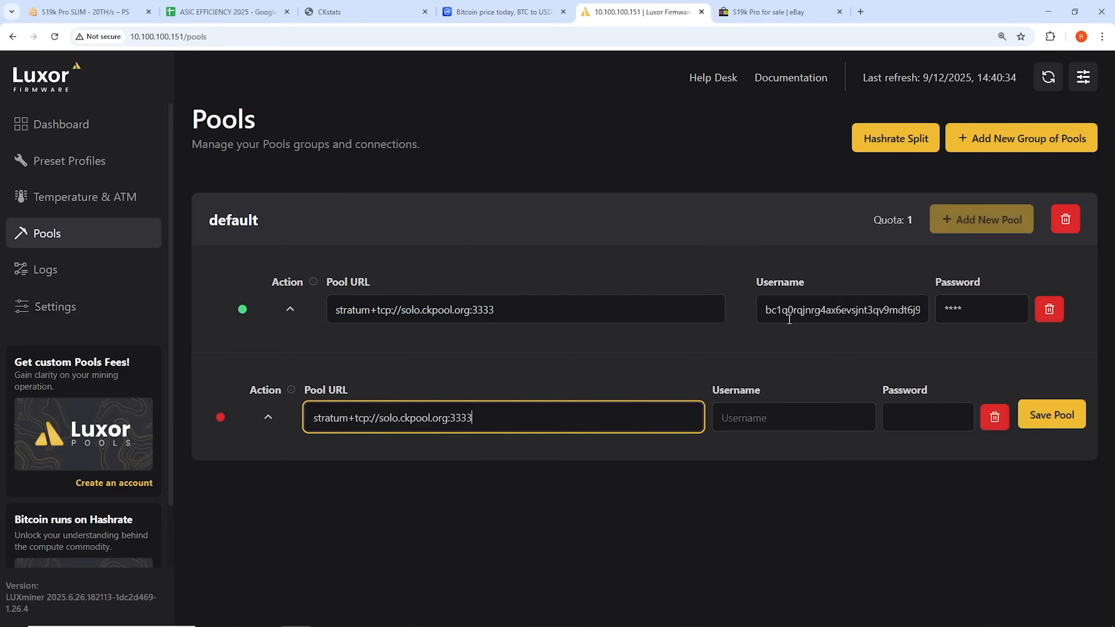
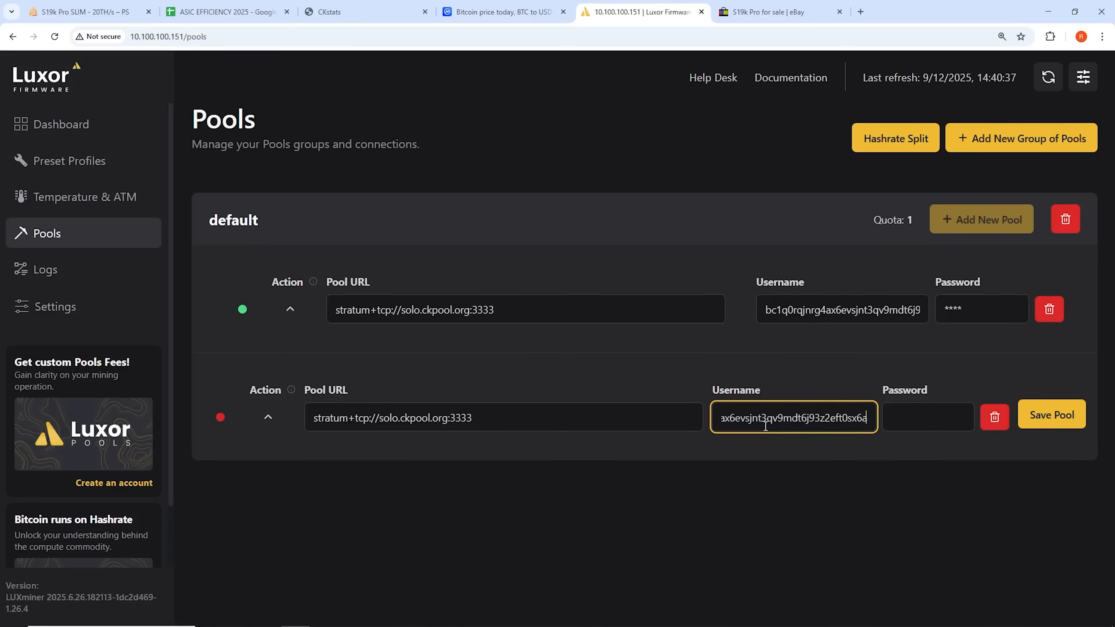
text(s19kp)
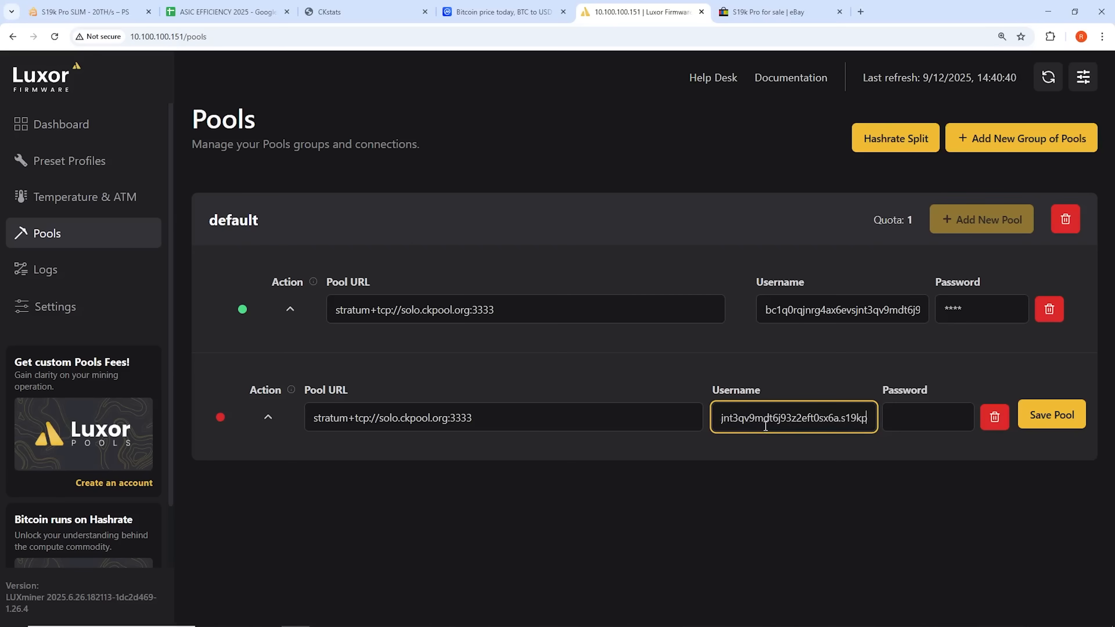
click(927, 417)
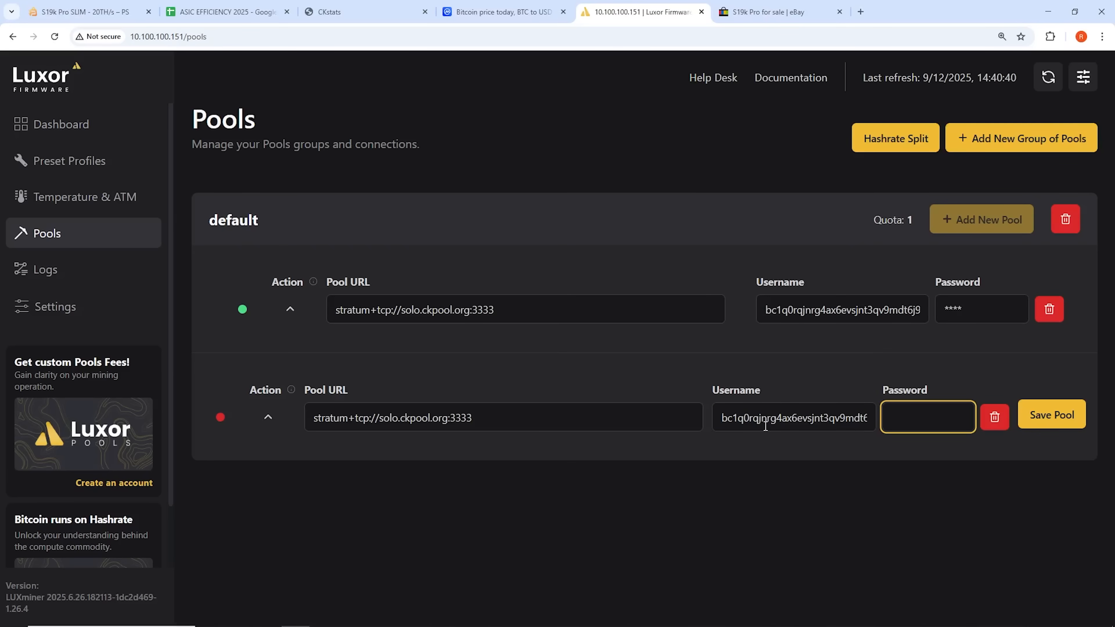
click(1051, 414)
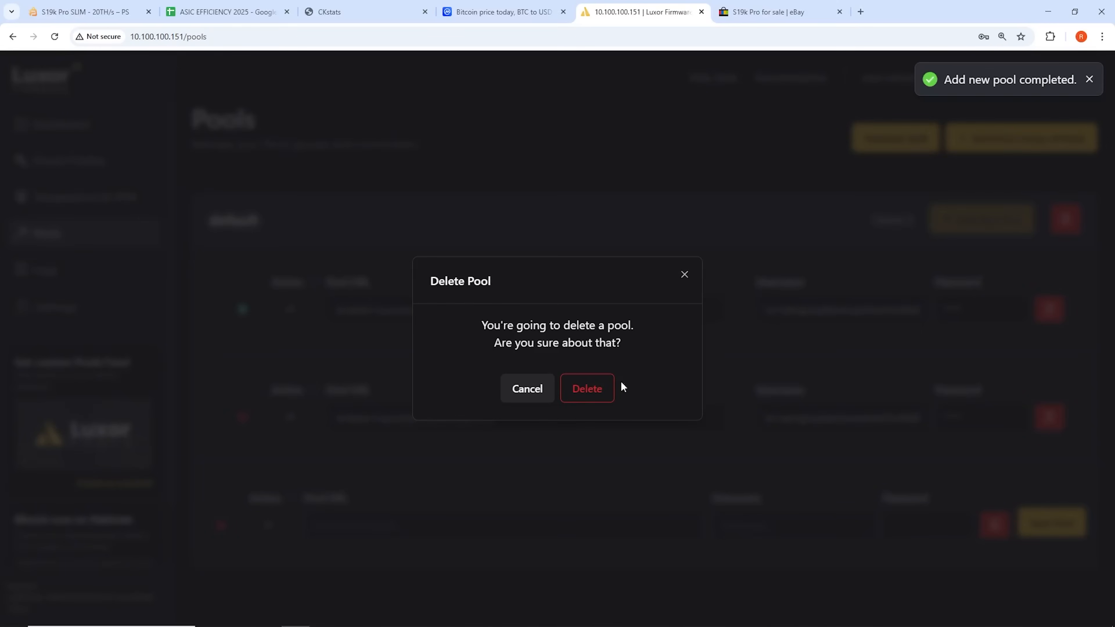
Delete the duplicate solo.ckpool.org pool entry
click(587, 388)
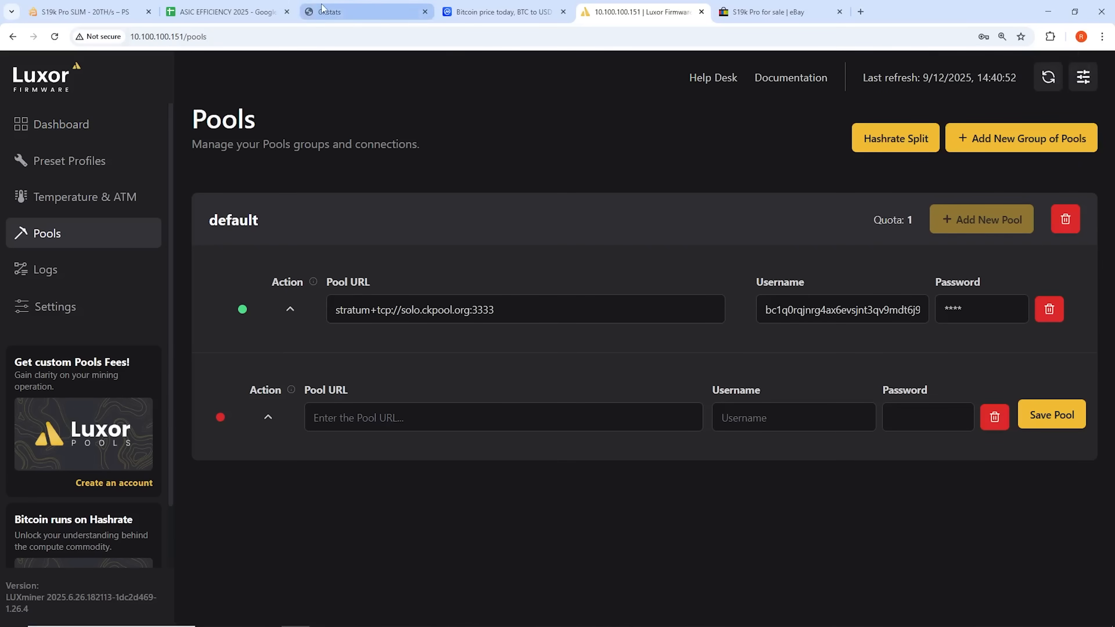
click(362, 12)
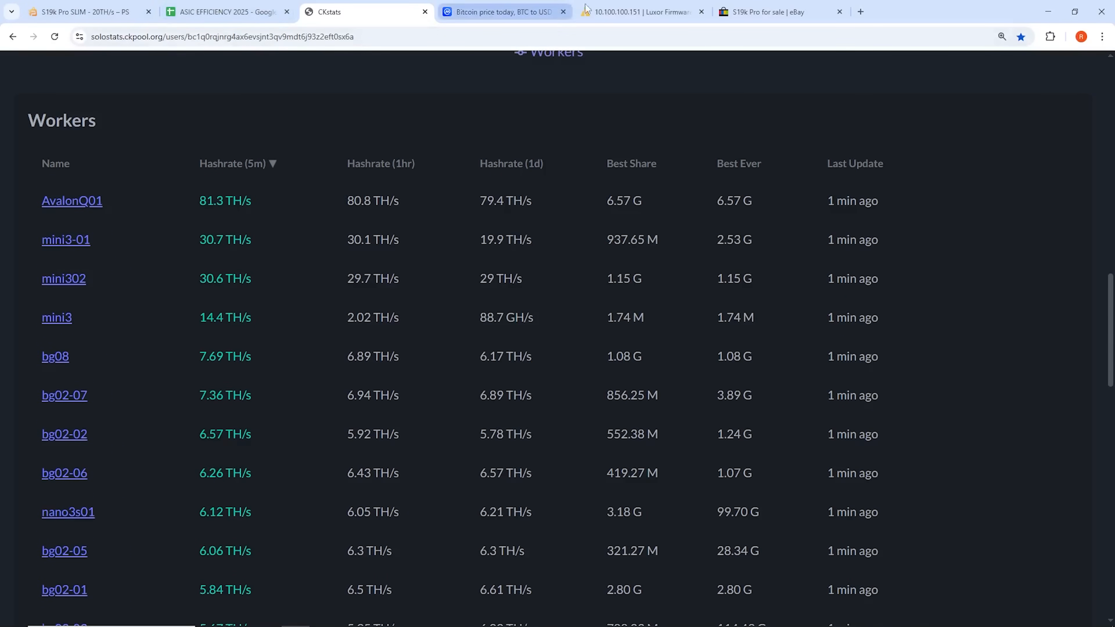
click(637, 11)
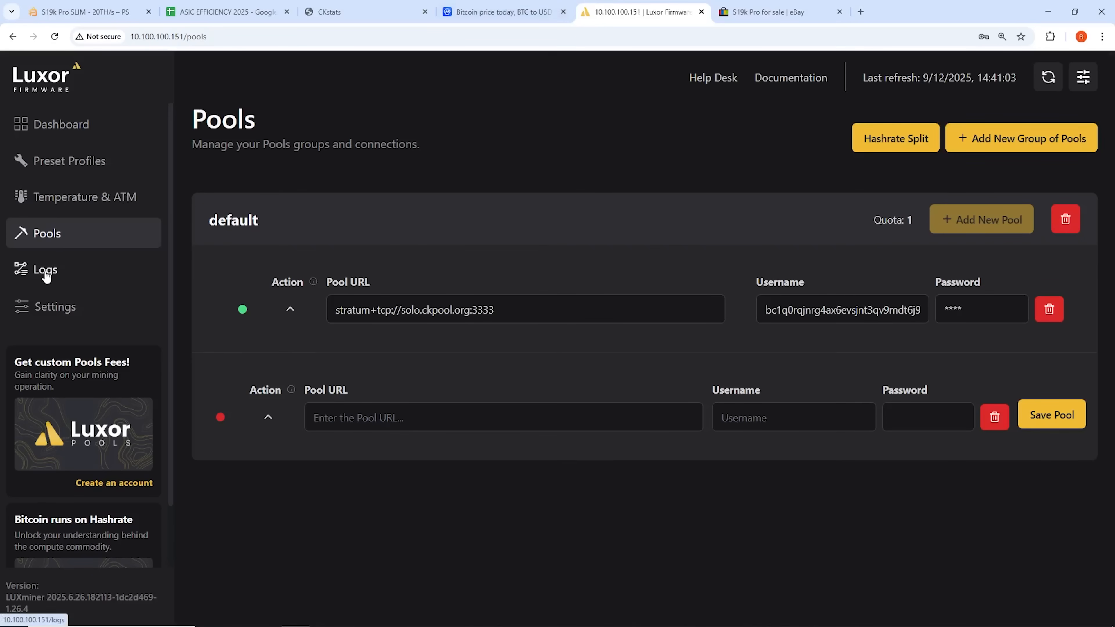
Check the Logs and Settings pages, then return to the Dashboard showing 26.06 TH/s at 585 W
click(44, 269)
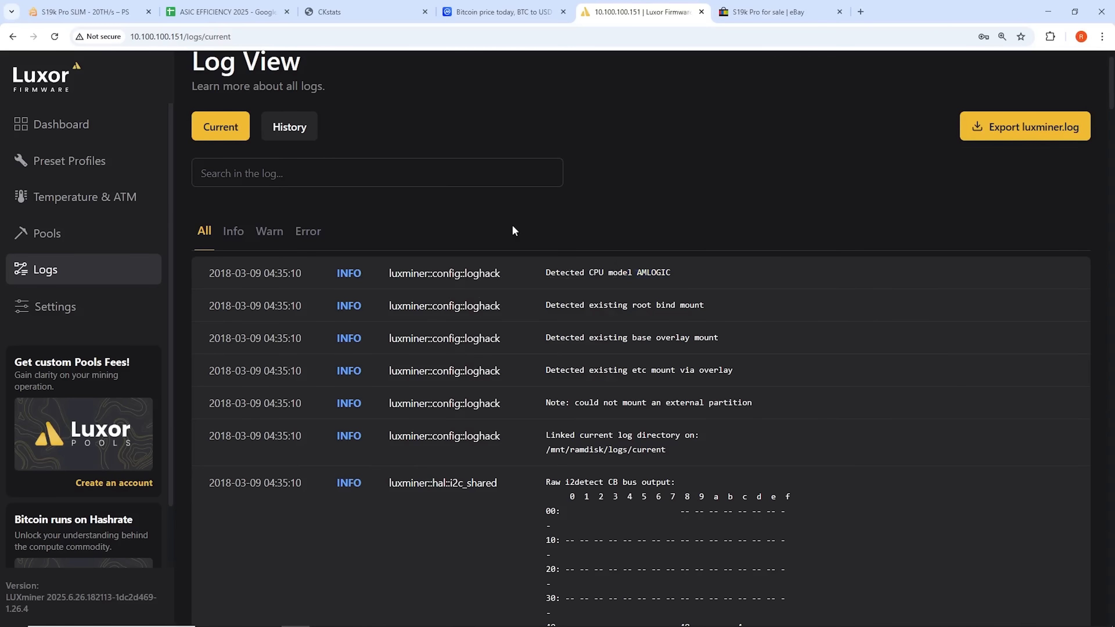
click(54, 307)
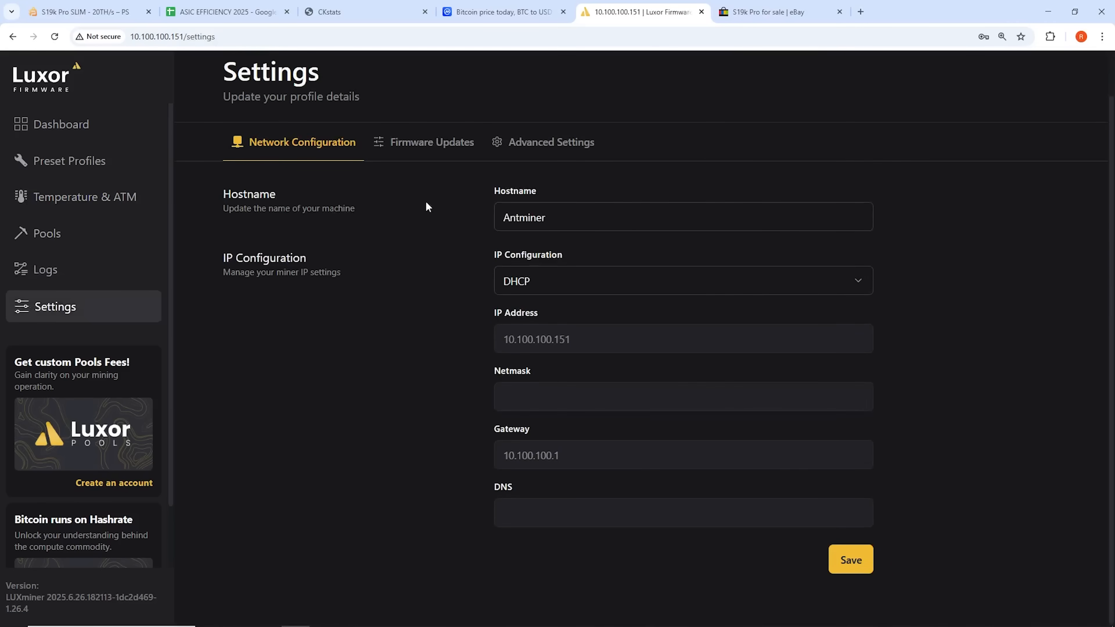
mouse_move(437, 161)
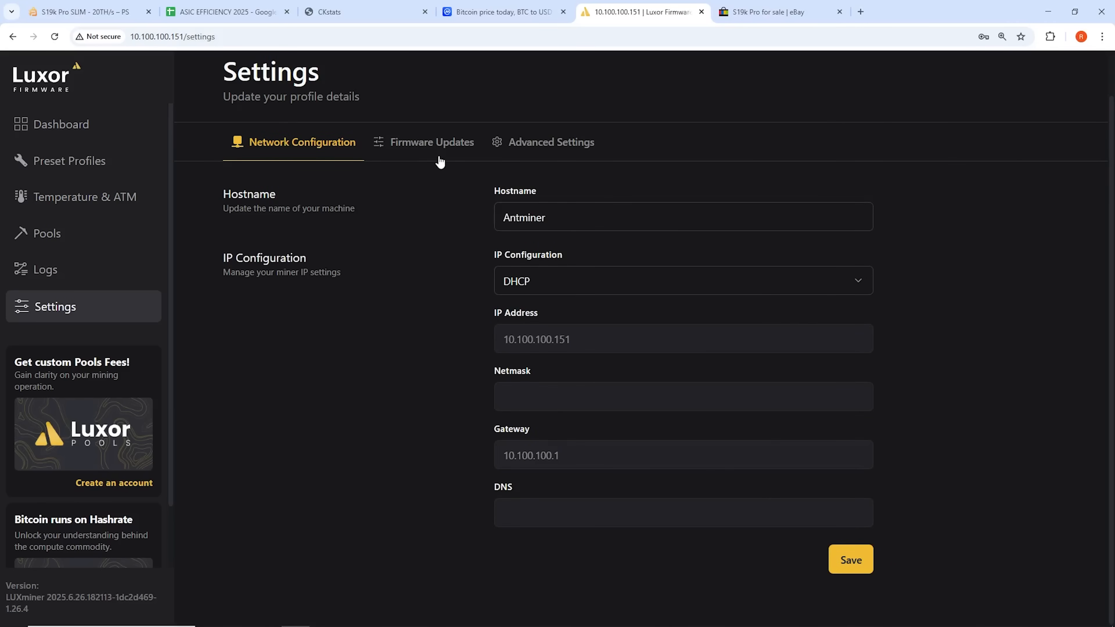
click(61, 124)
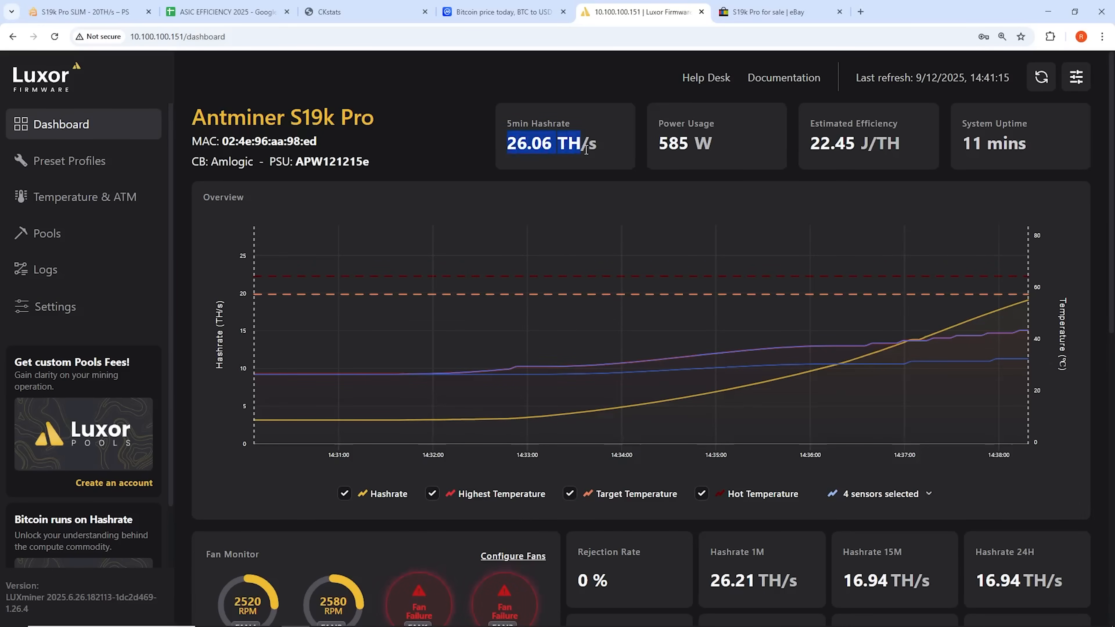
Switch from the LuxOS dashboard to the ASIC EFFICIENCY 2025 spreadsheet
click(594, 151)
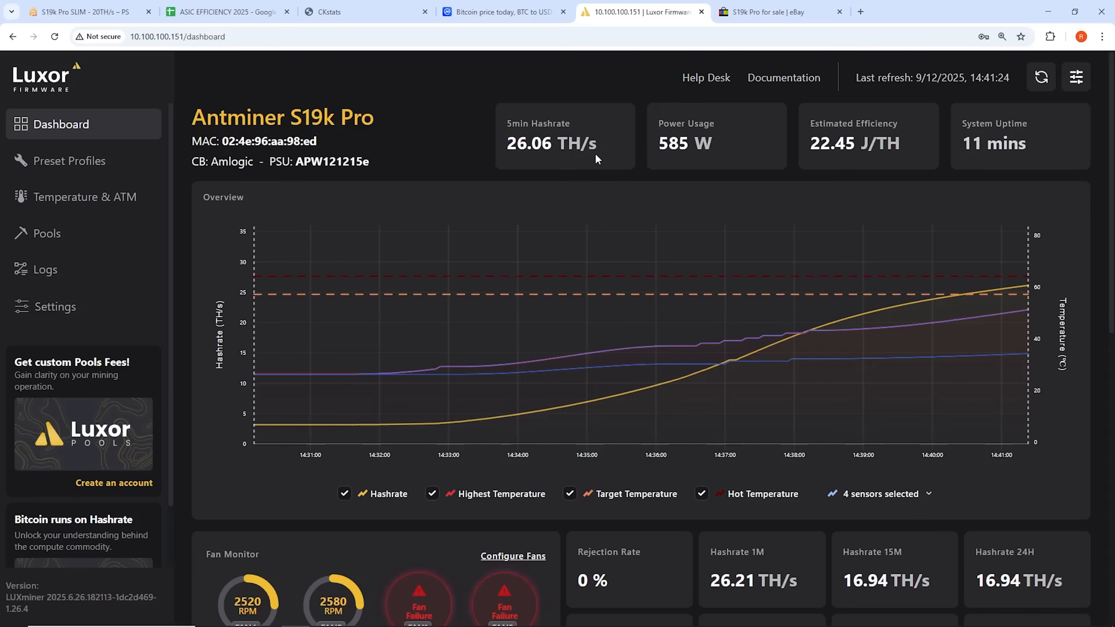
mouse_move(510, 245)
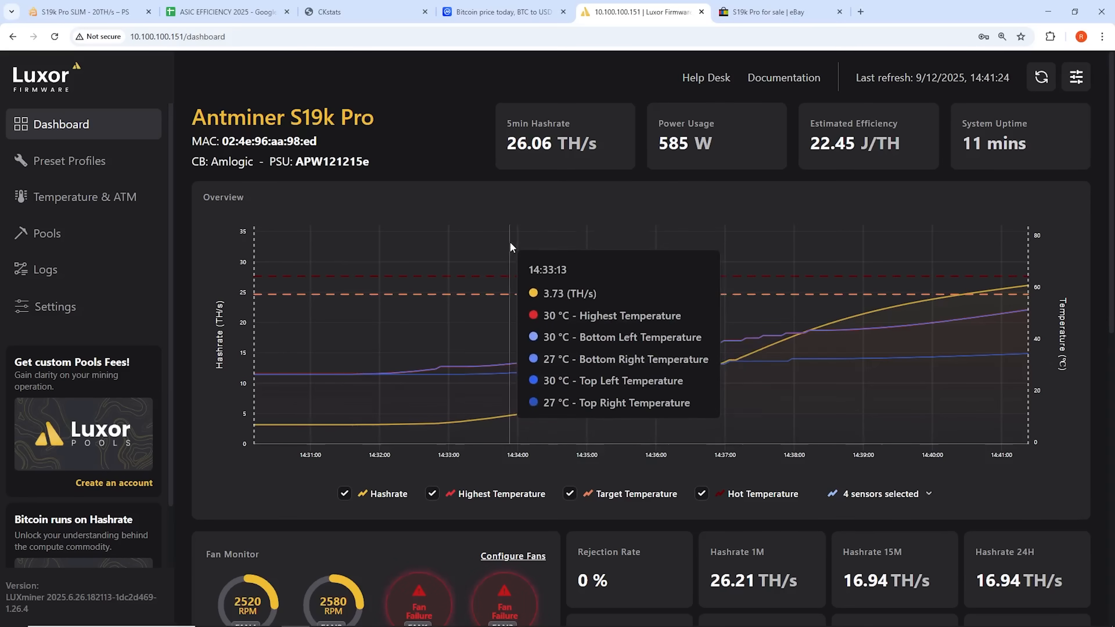
mouse_move(337, 88)
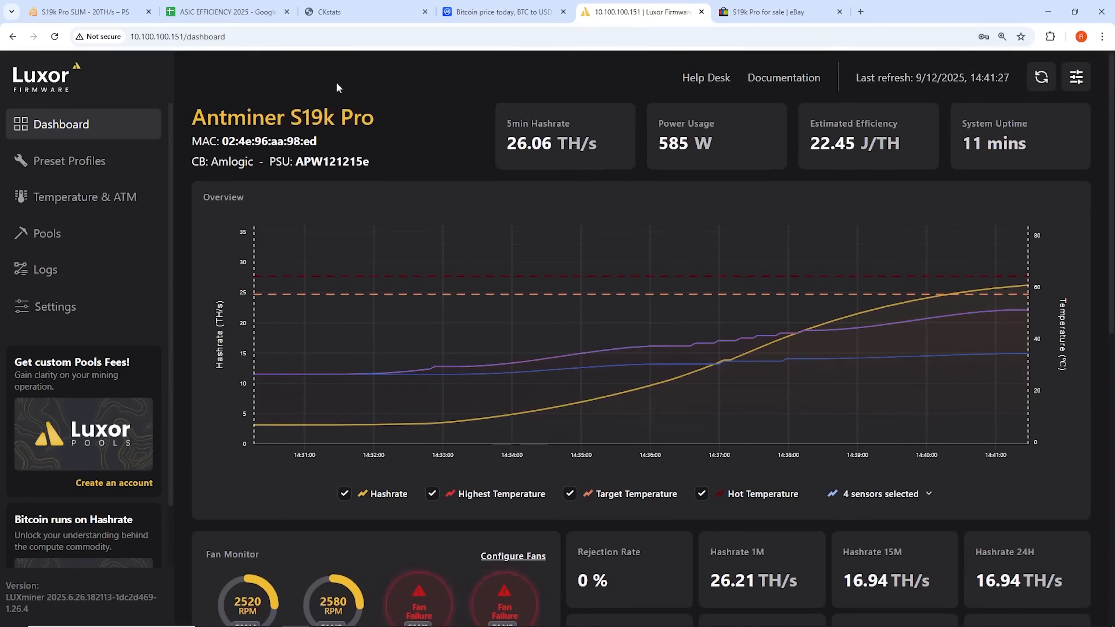
click(226, 12)
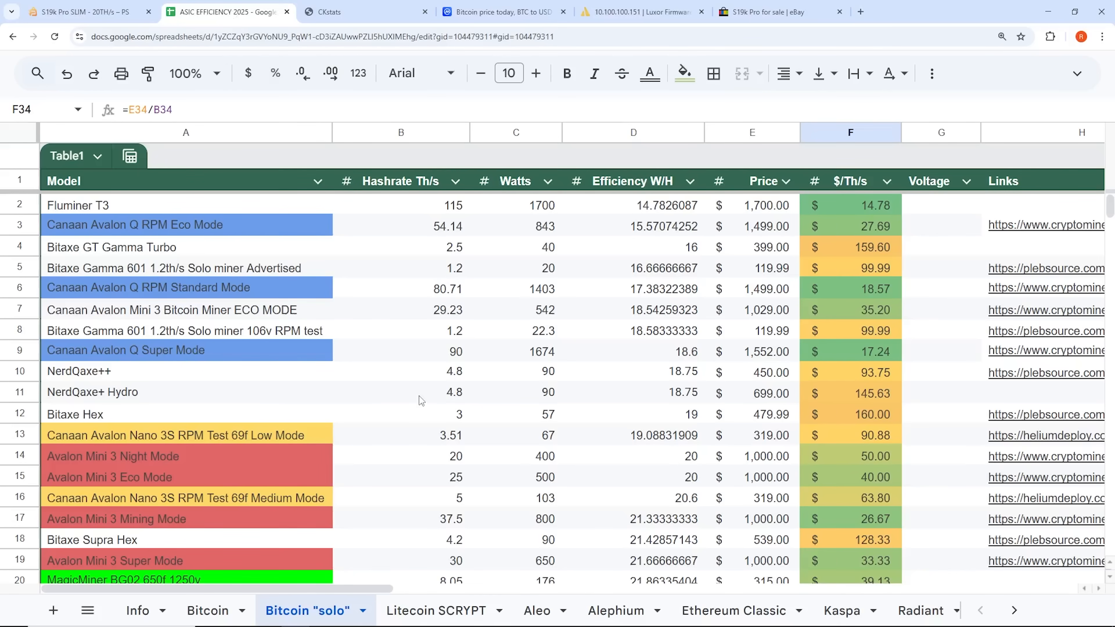
Enter a row 's19k pro slim RPM tested' with 26.3 TH/s and 695 W
scroll(down, 3)
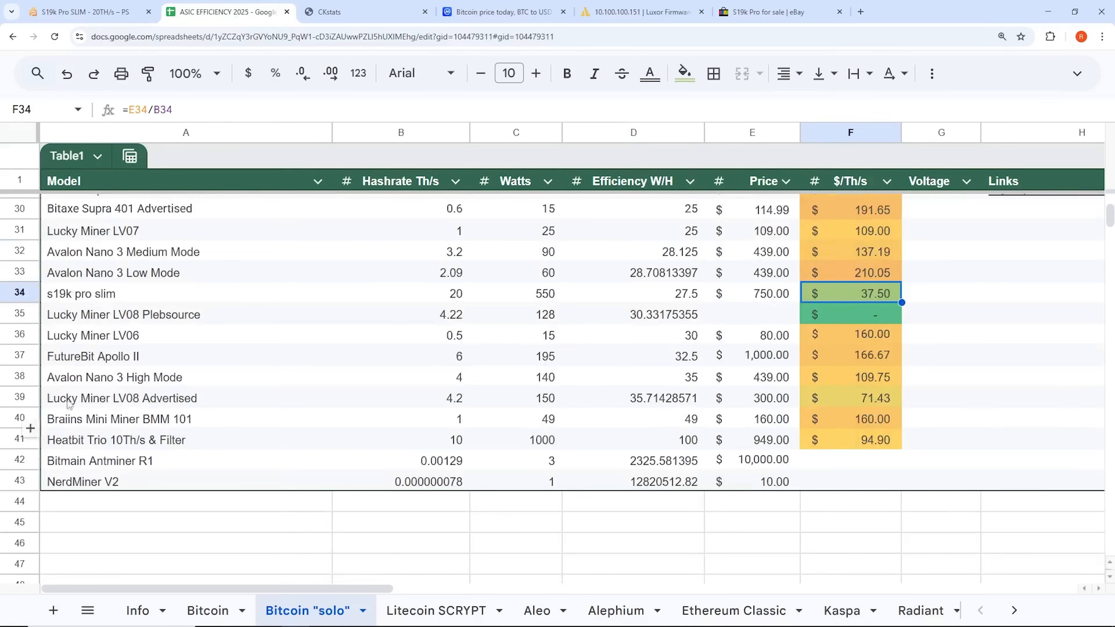
text(s19k pro slim RPM tested)
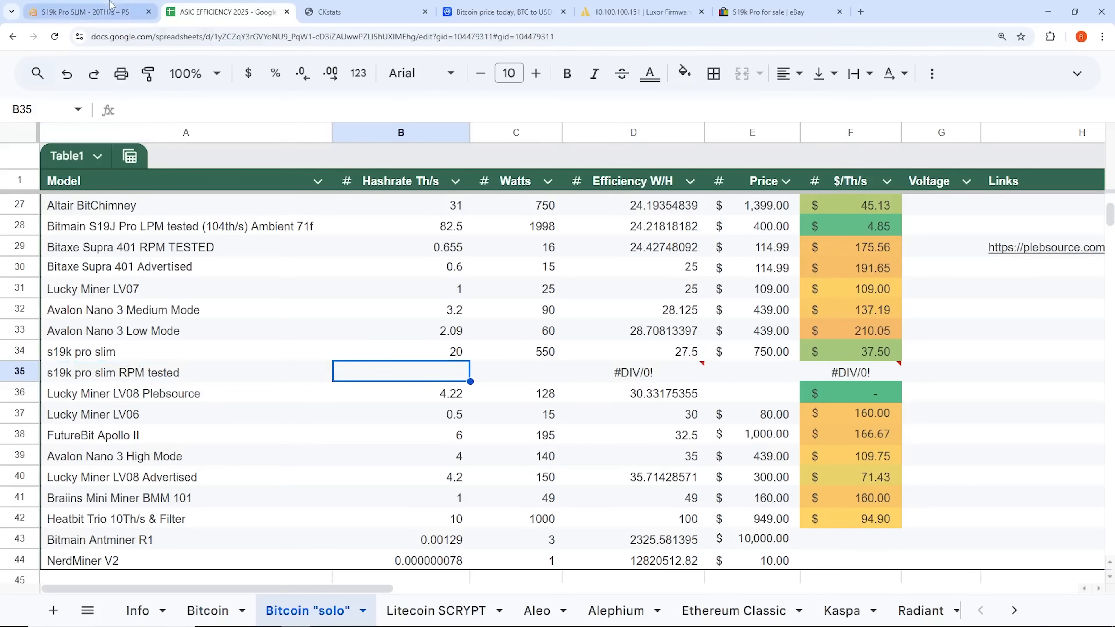
click(643, 12)
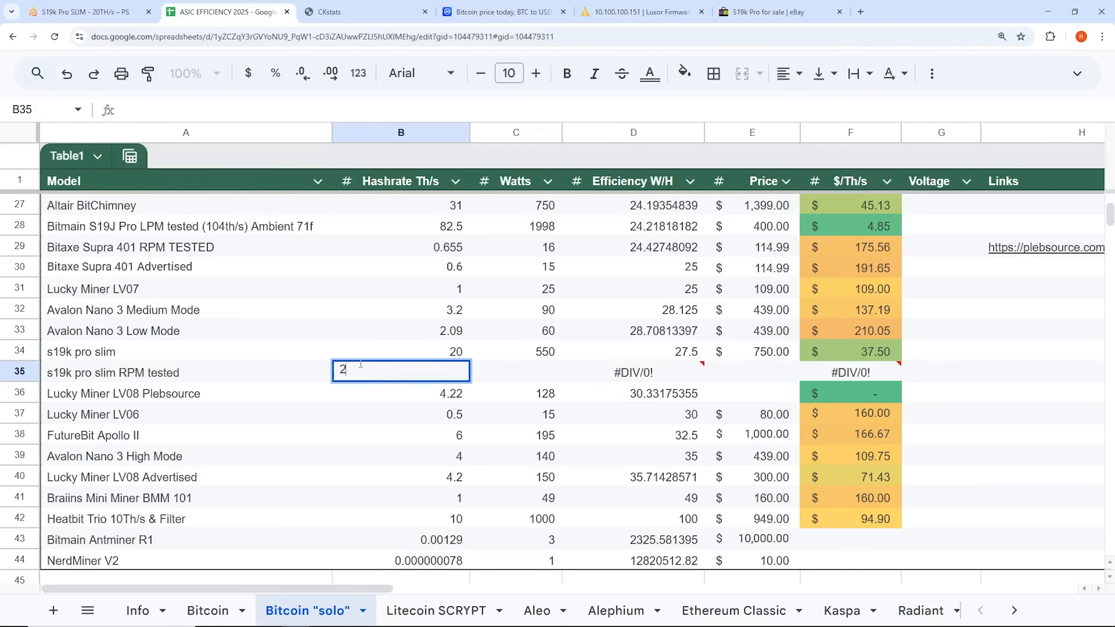
text(6.3)
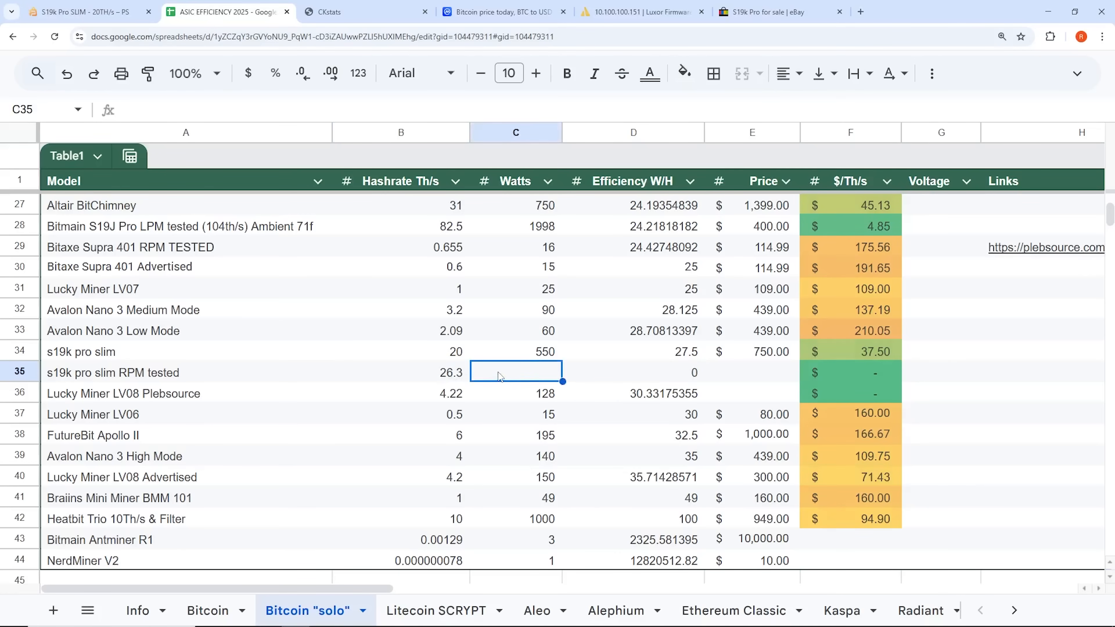
text(695)
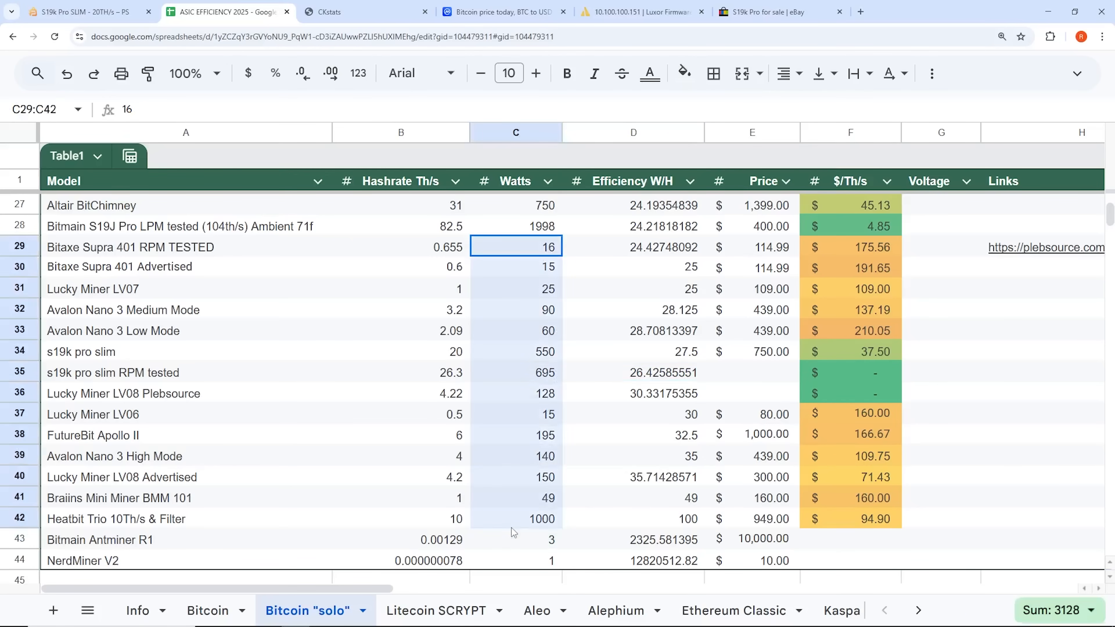
Compare neighbouring watts values and bring up the Efficiency W/H column menu
click(516, 394)
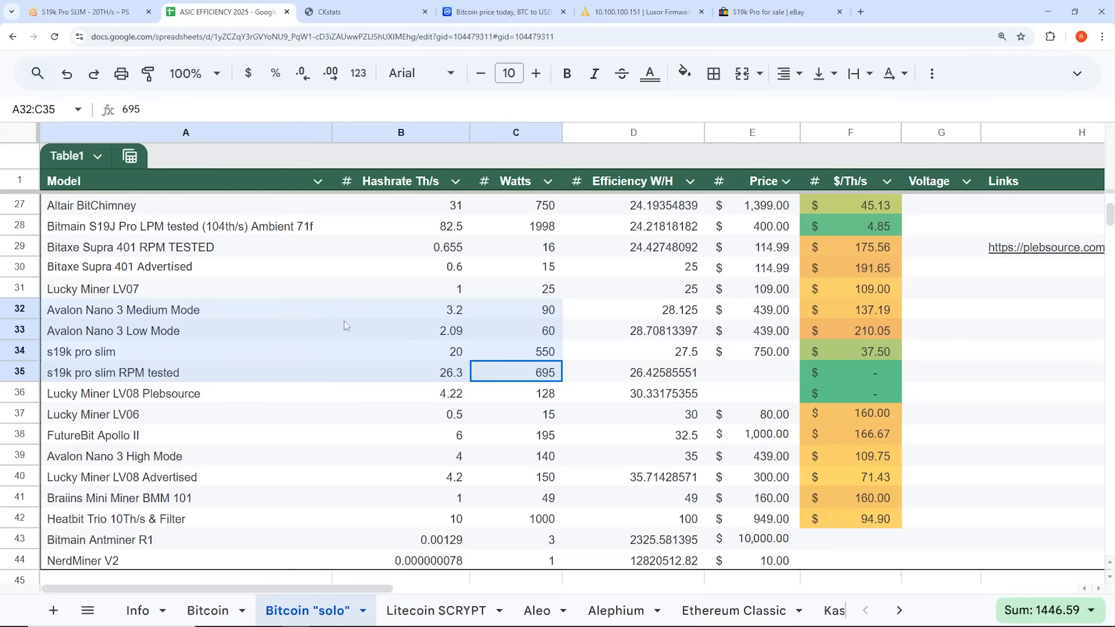
click(516, 393)
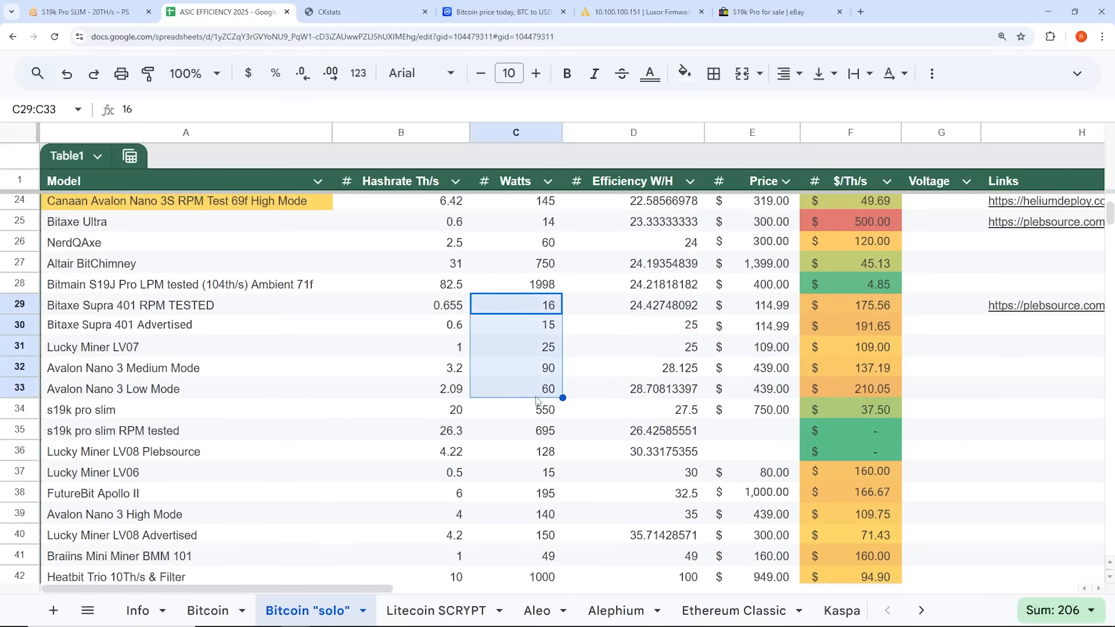
mouse_move(630, 355)
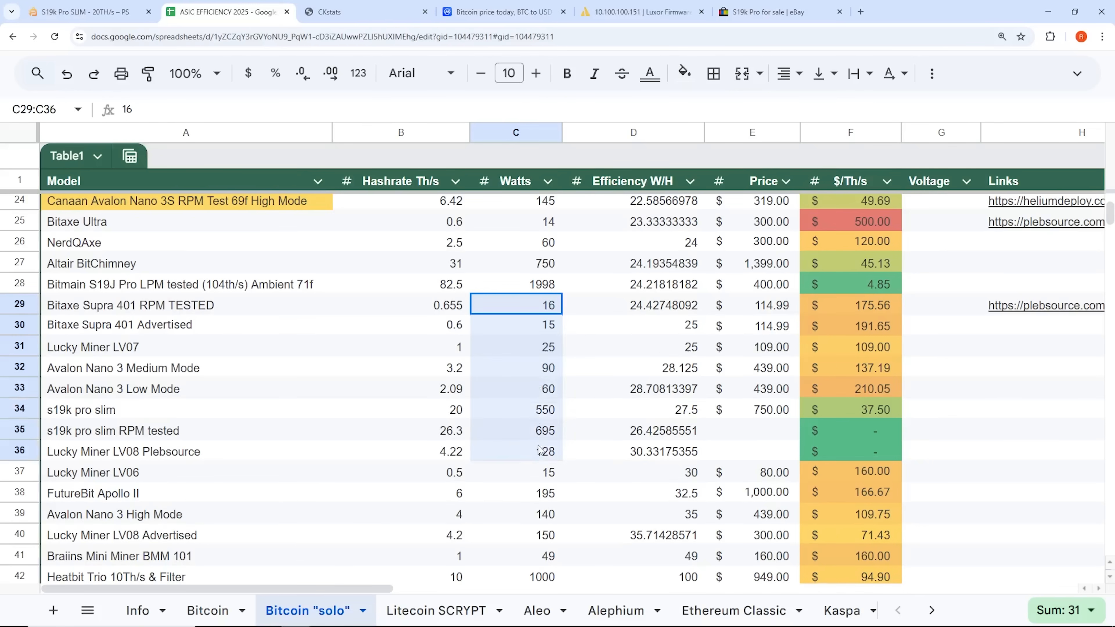
click(687, 180)
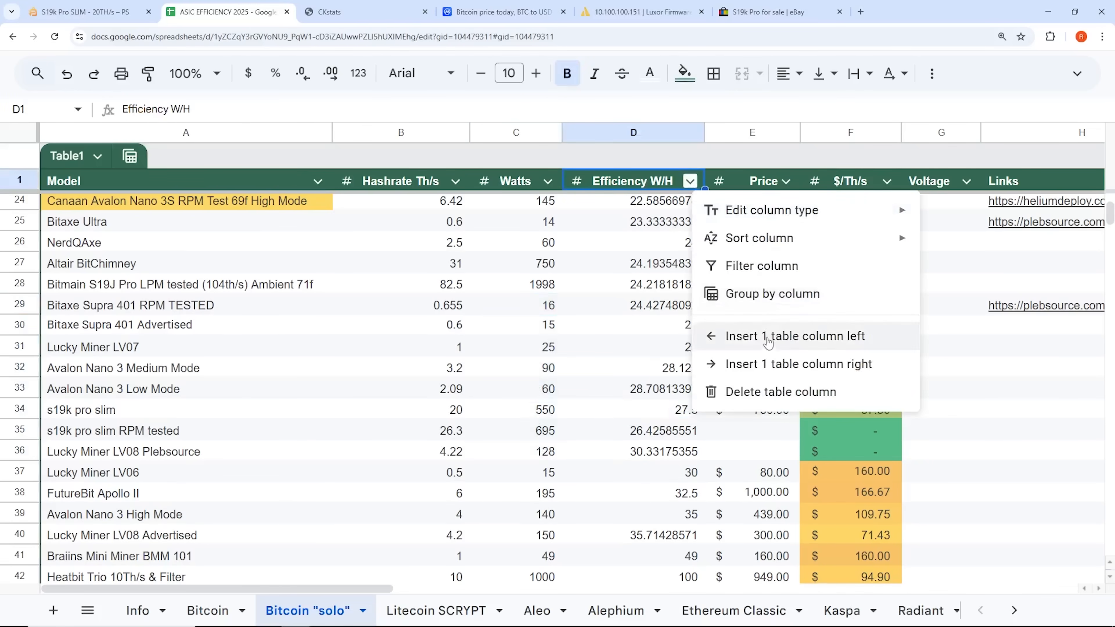
Sort the table by Efficiency W/H ascending and compare efficiency values against the Bitcoin sheet
click(647, 333)
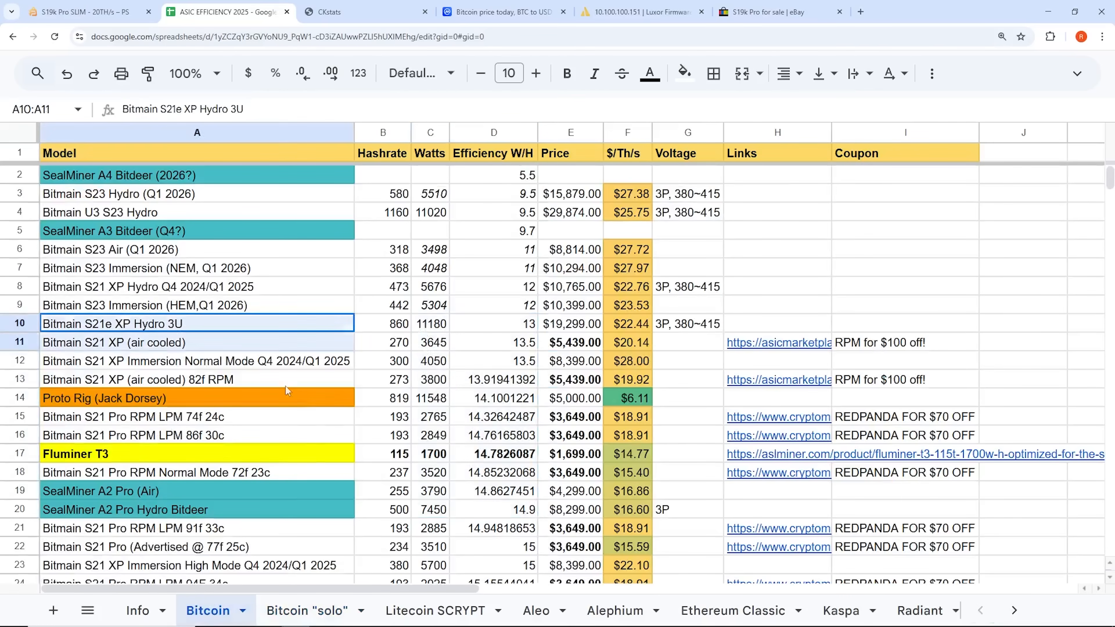
click(430, 361)
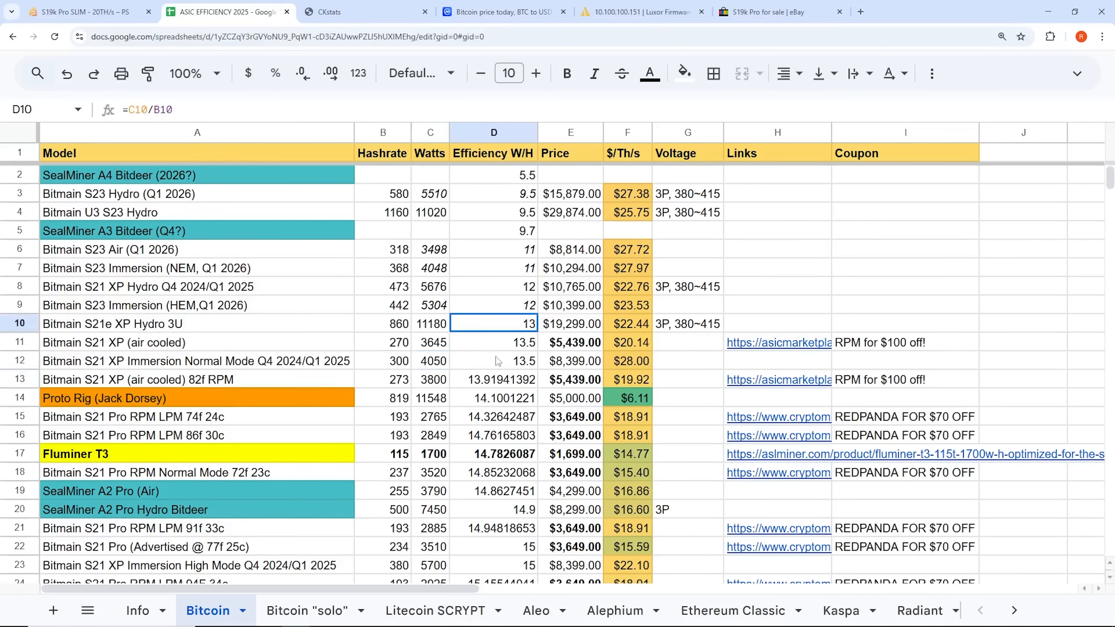
drag(494, 324, 494, 510)
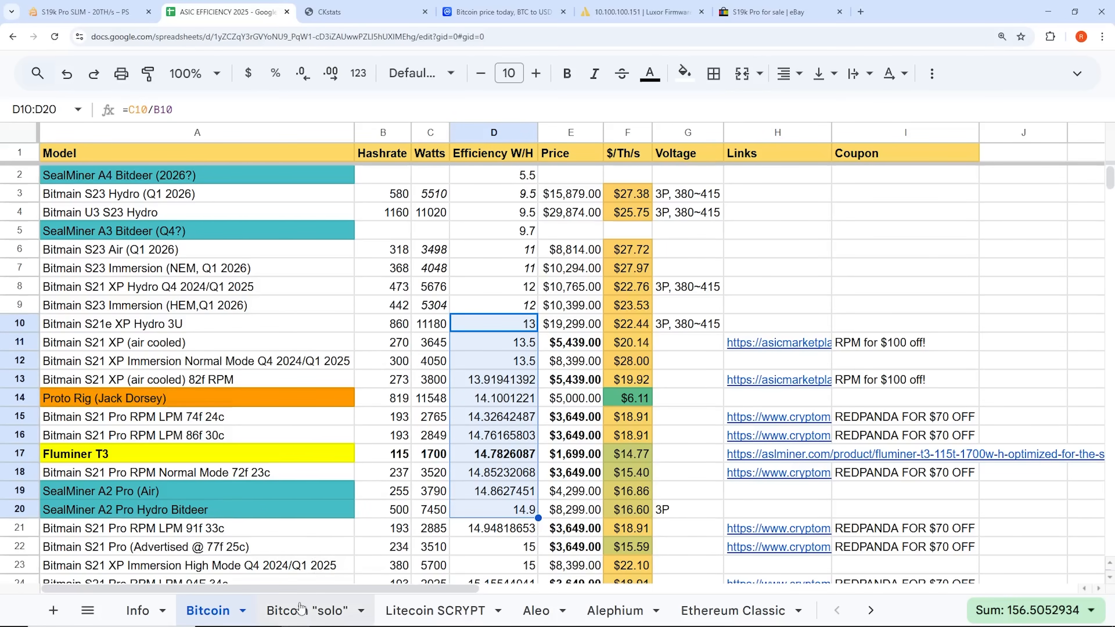
click(307, 610)
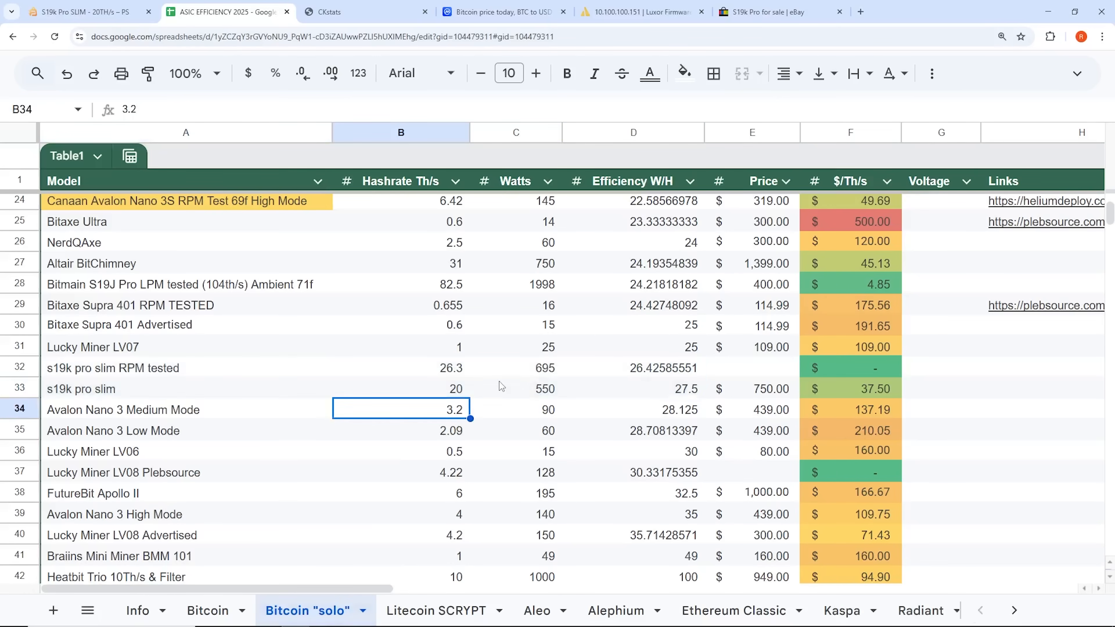
drag(516, 367, 543, 514)
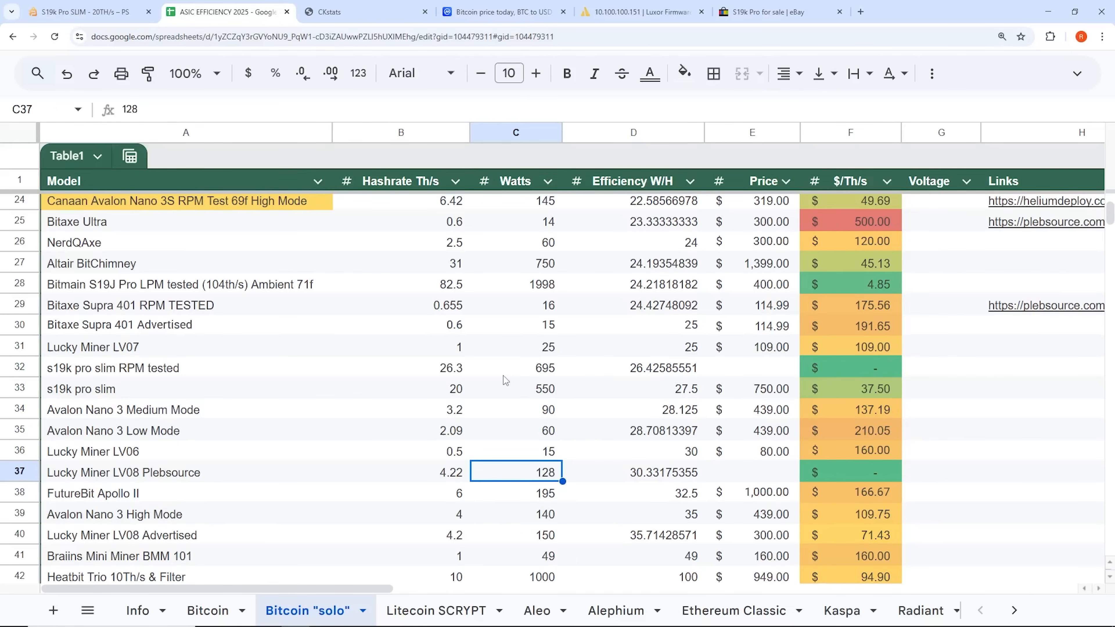
mouse_move(542, 376)
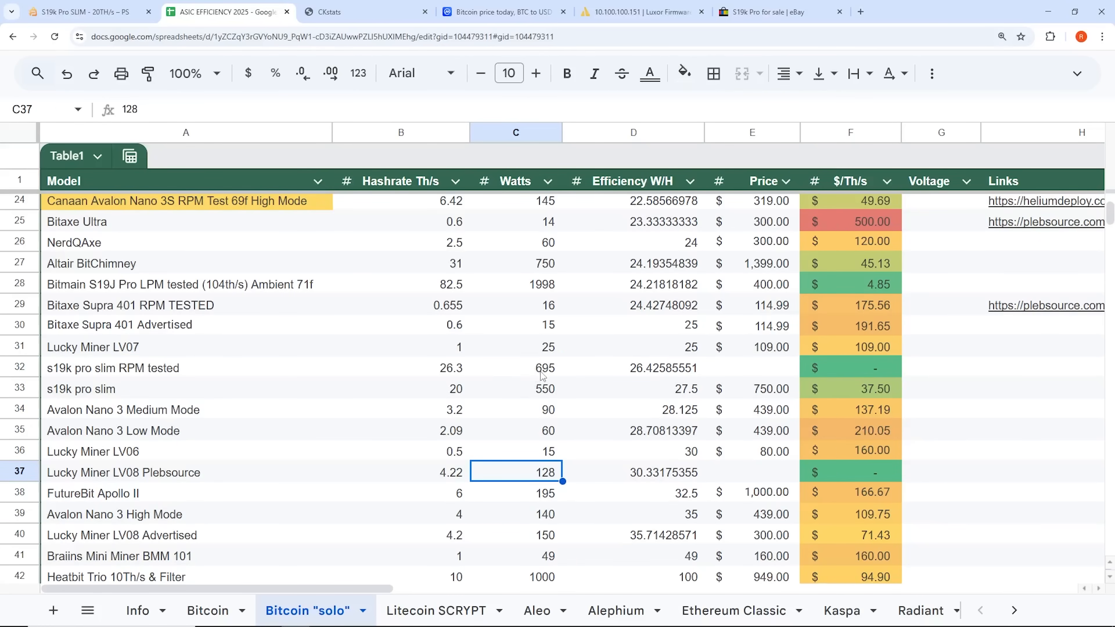
click(516, 367)
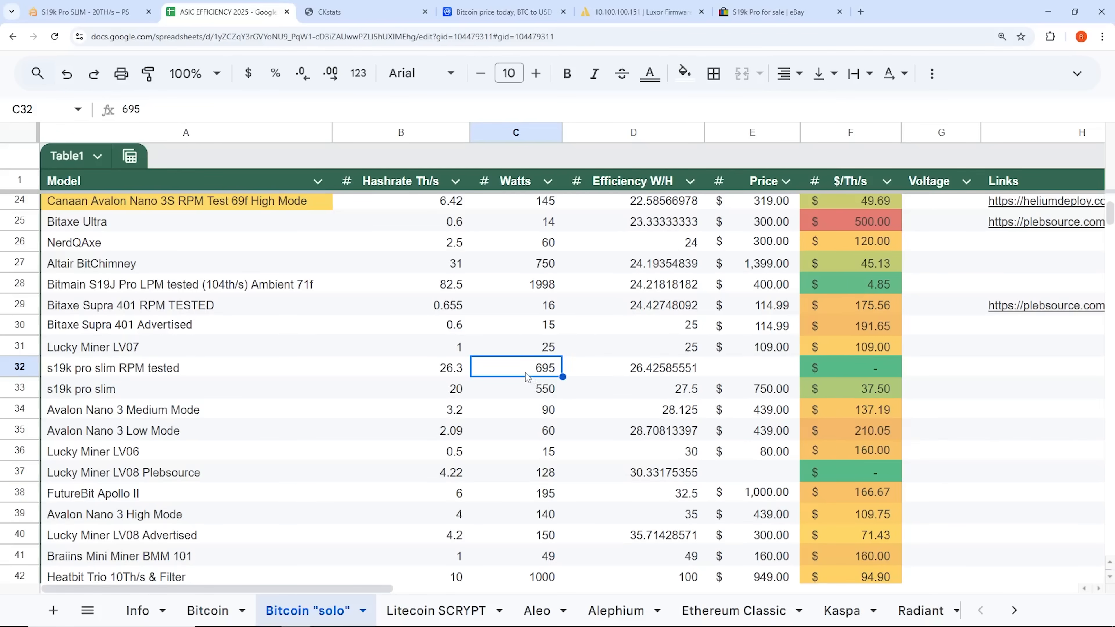
mouse_move(526, 373)
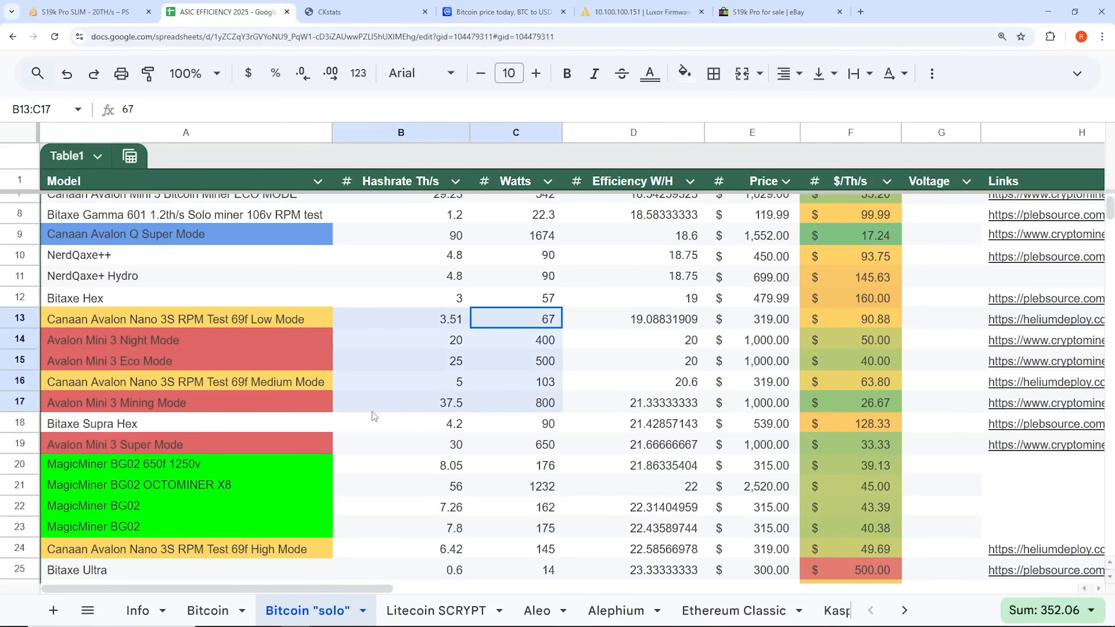
scroll(down, 3)
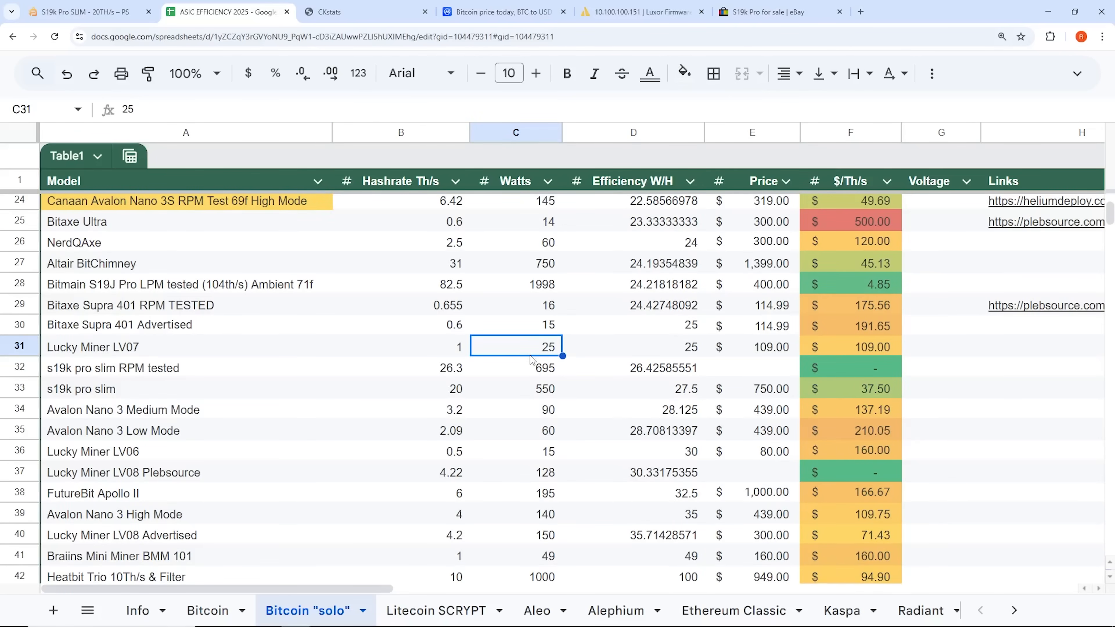
click(515, 367)
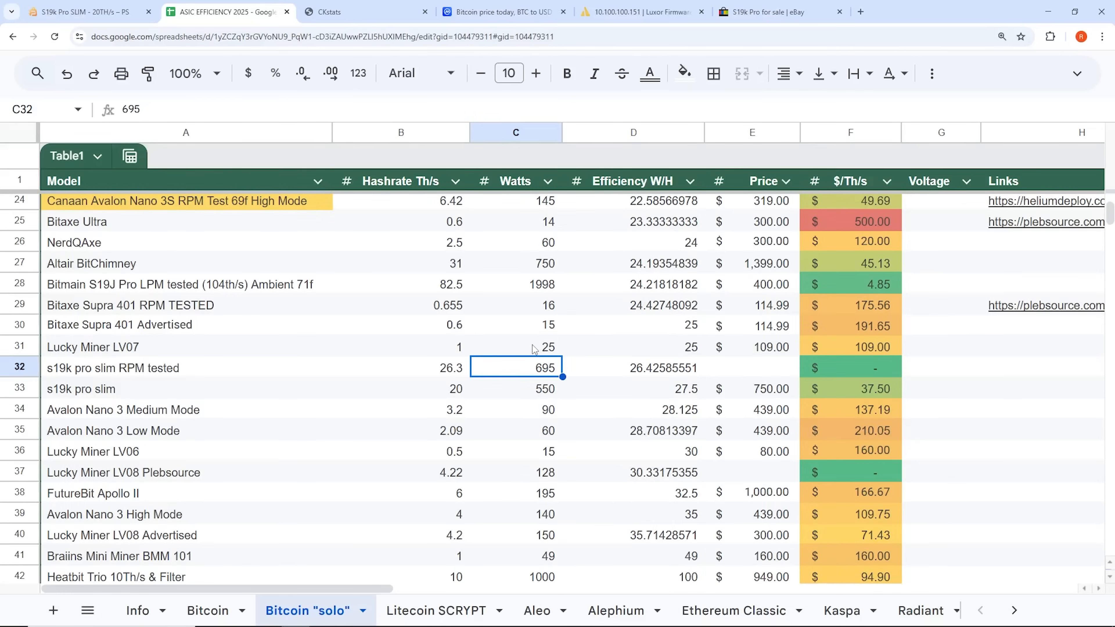
mouse_move(533, 370)
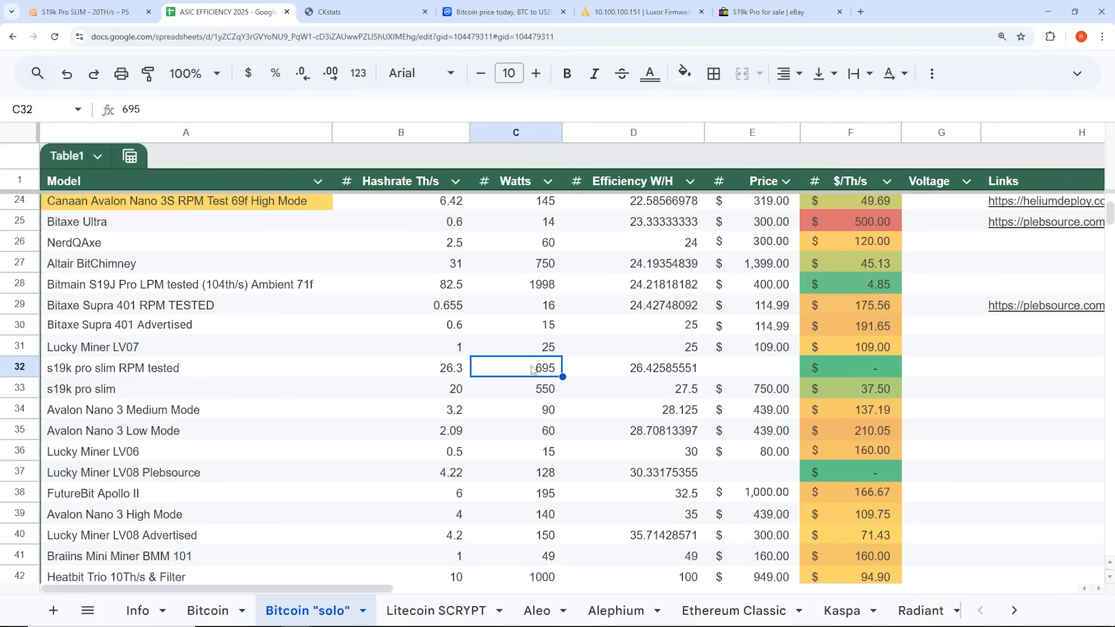
mouse_move(525, 371)
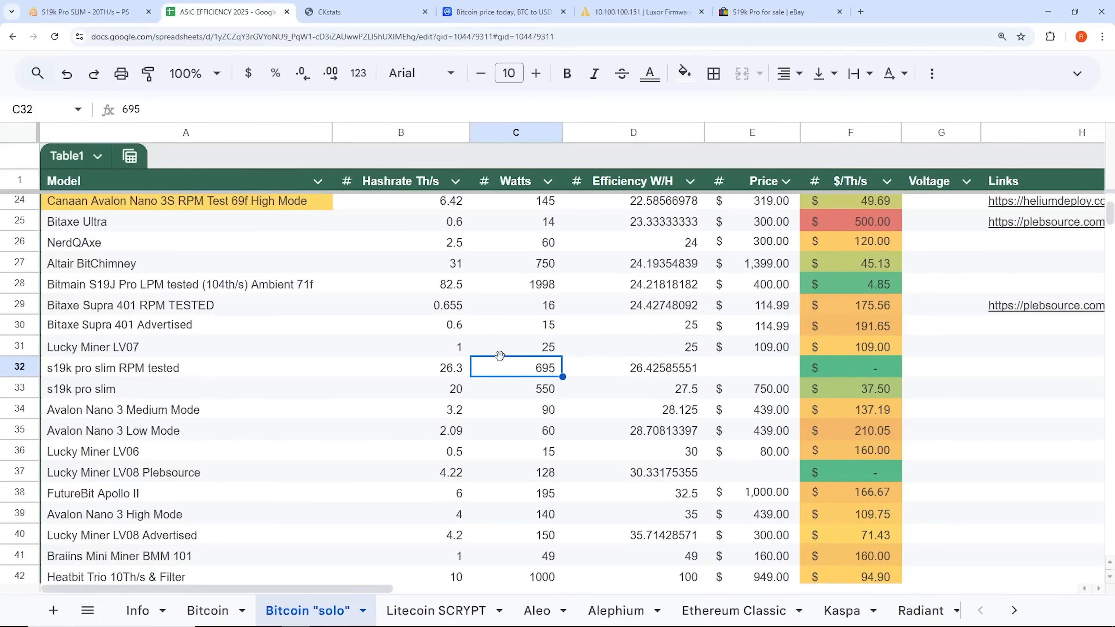
click(400, 368)
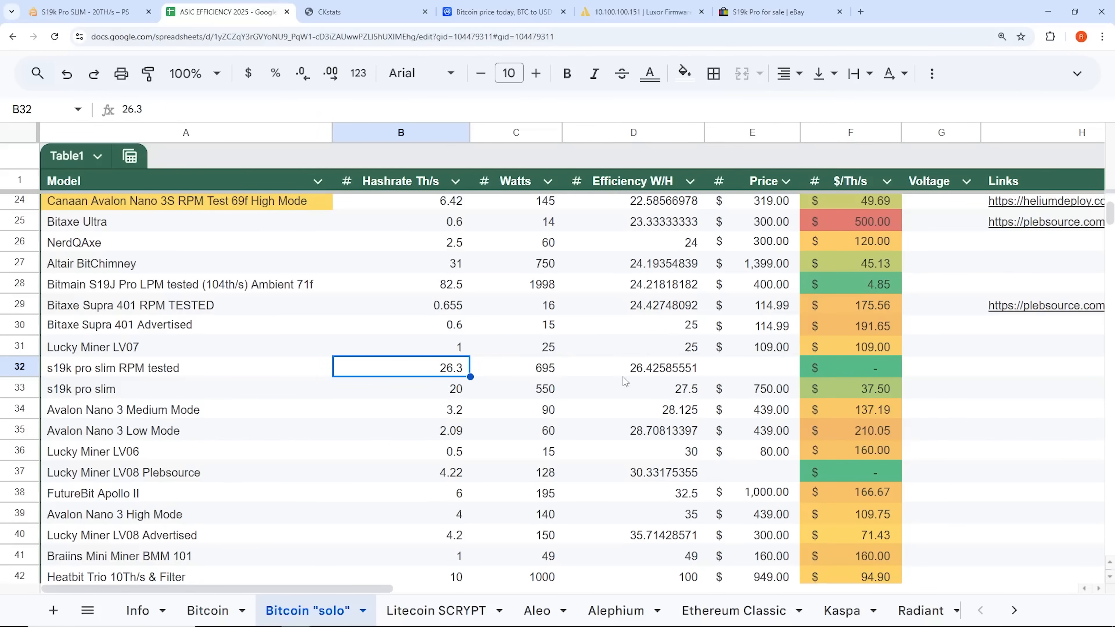
click(633, 368)
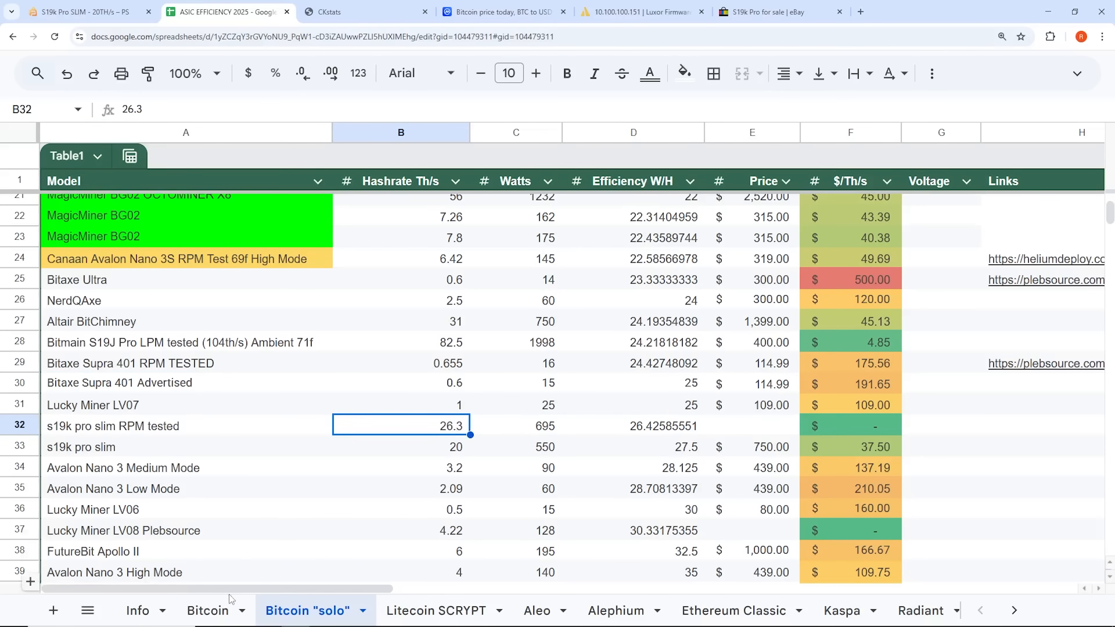
click(206, 611)
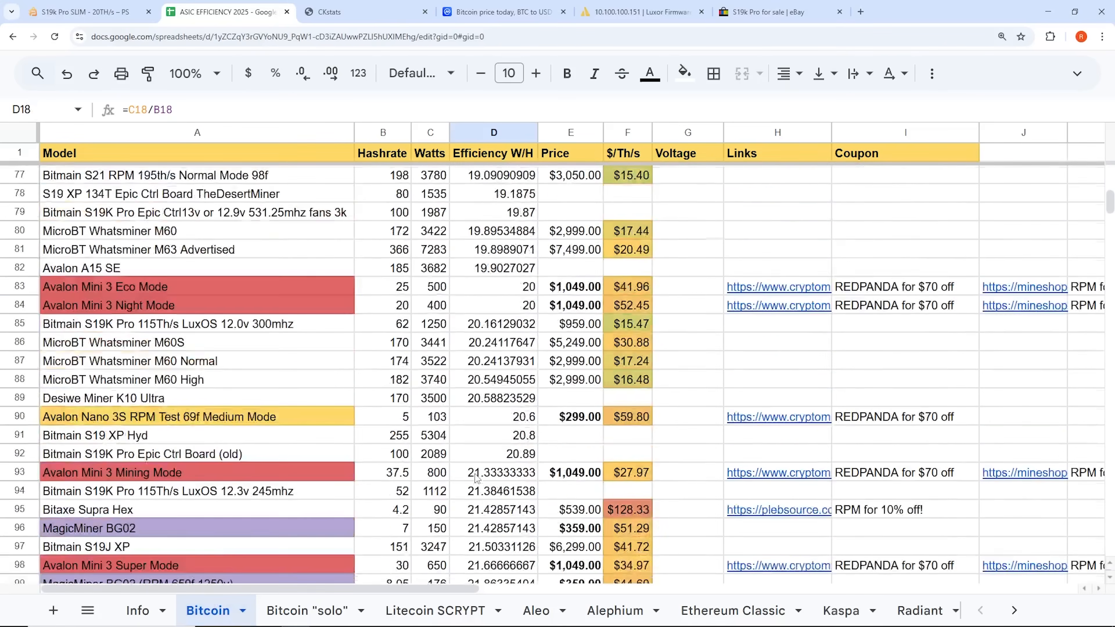
Check the LuxOS S19K Pro row on the Bitcoin sheet, then return to the Bitcoin "solo" sheet
scroll(down, 3)
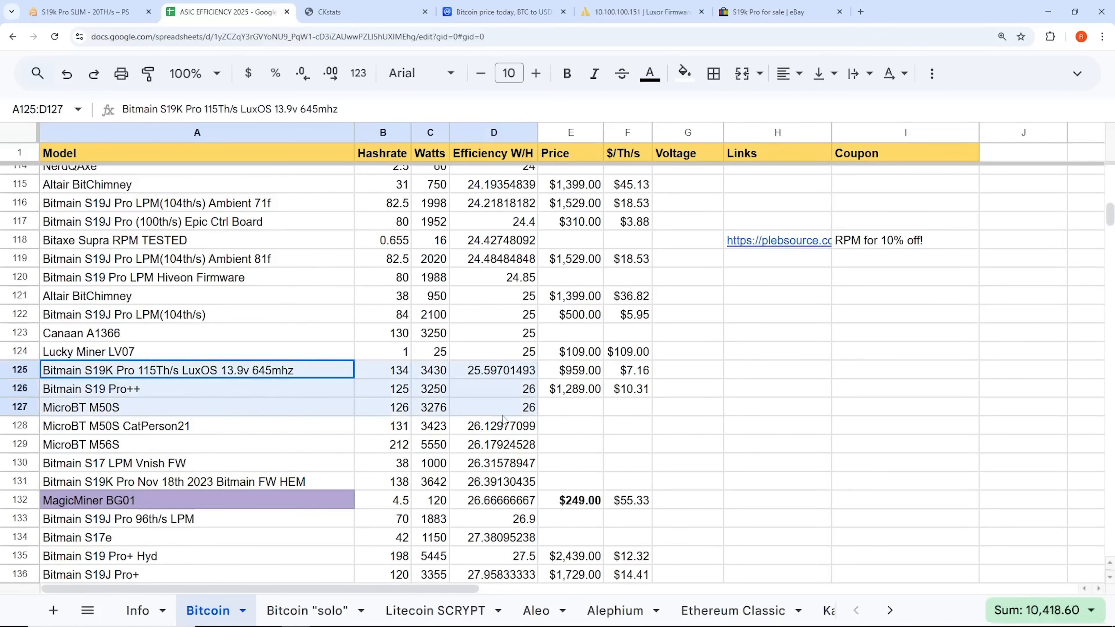
click(494, 389)
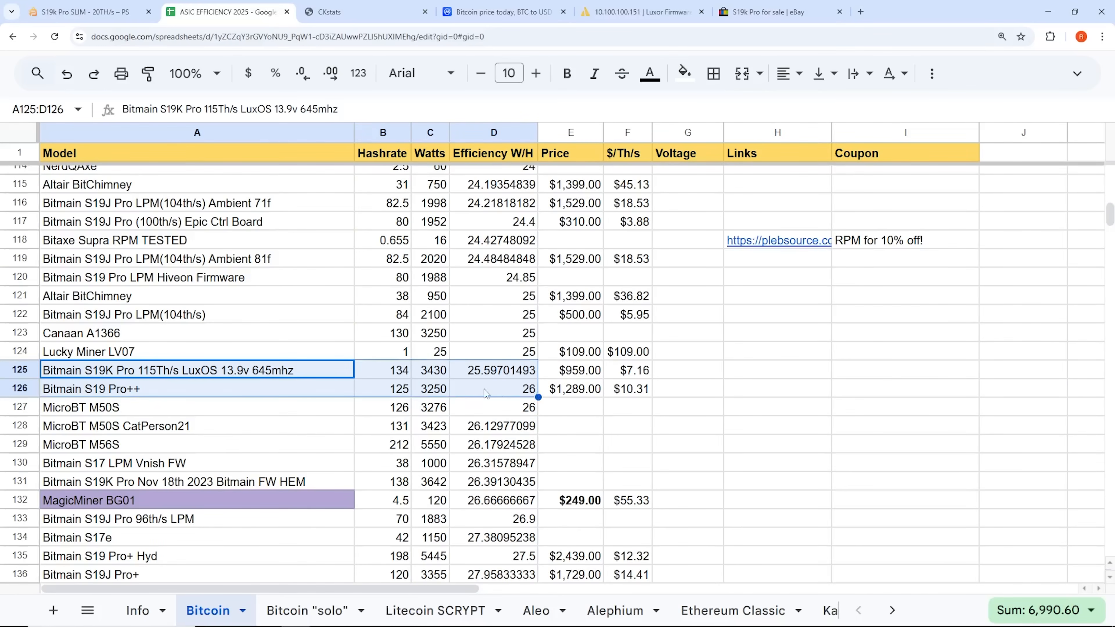
click(307, 610)
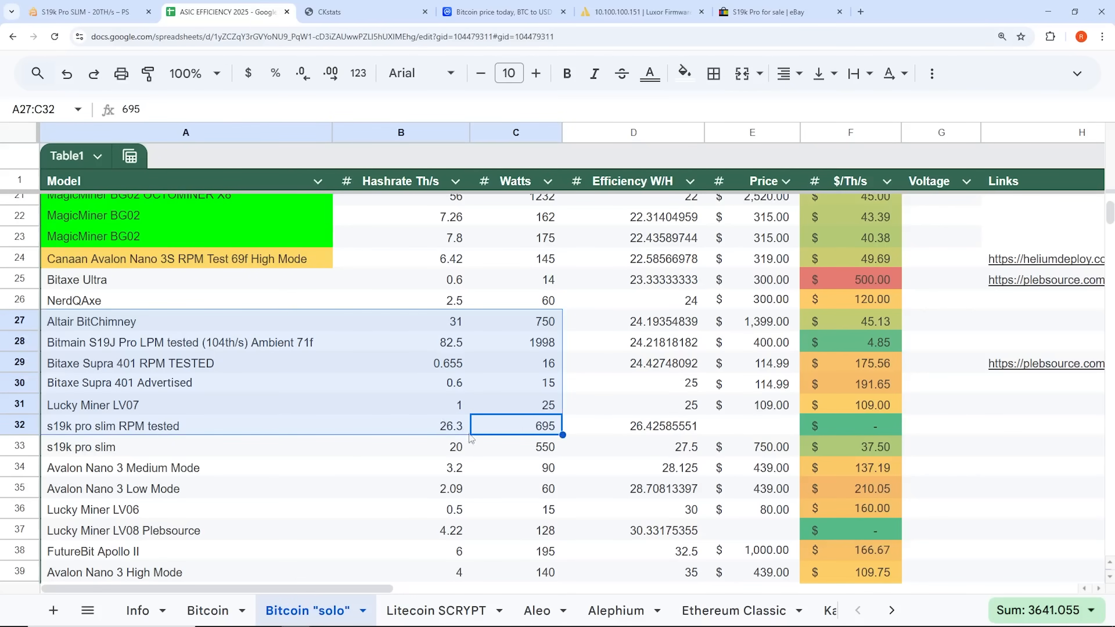
Check the Watts cells for the s19k pro slim (550, 695), Nano 3 and Apollo II, then return to the Bitcoin sheet
click(516, 447)
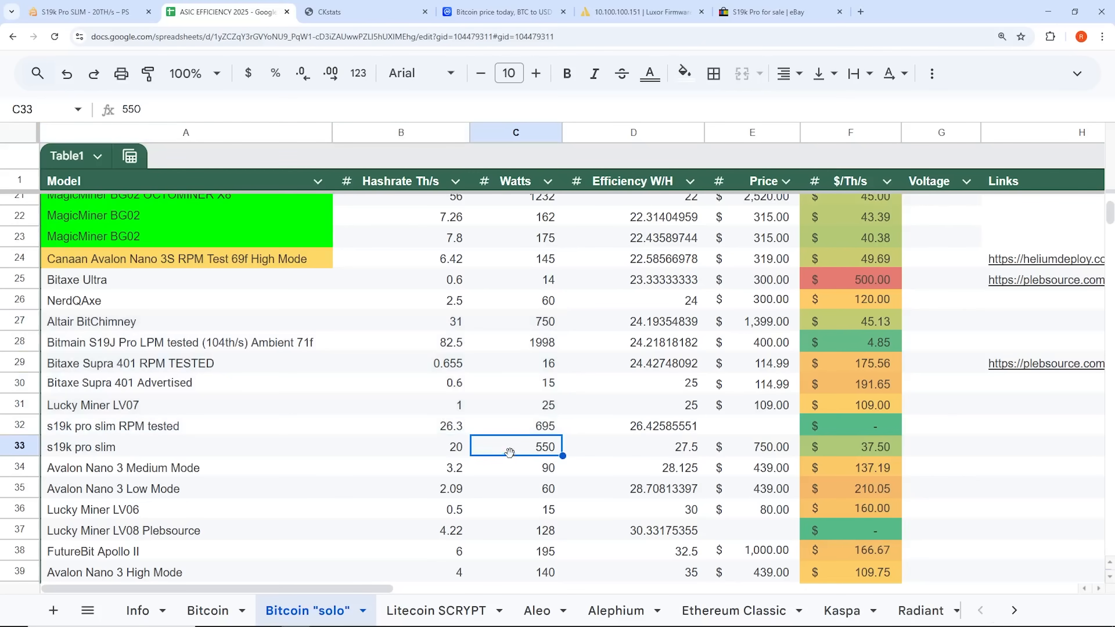
mouse_move(518, 453)
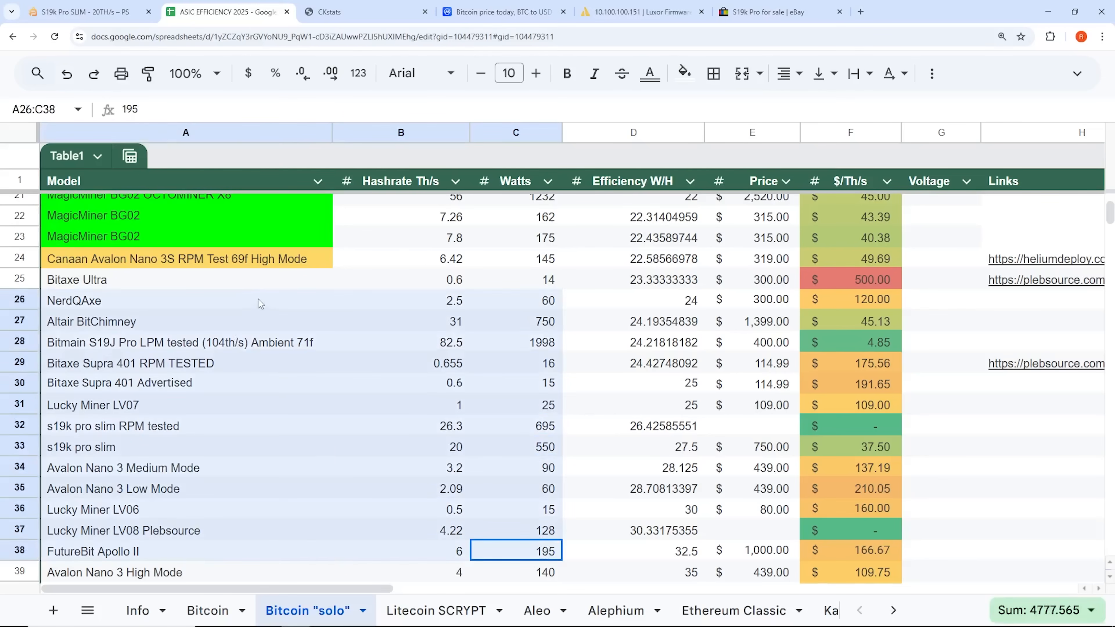
click(516, 279)
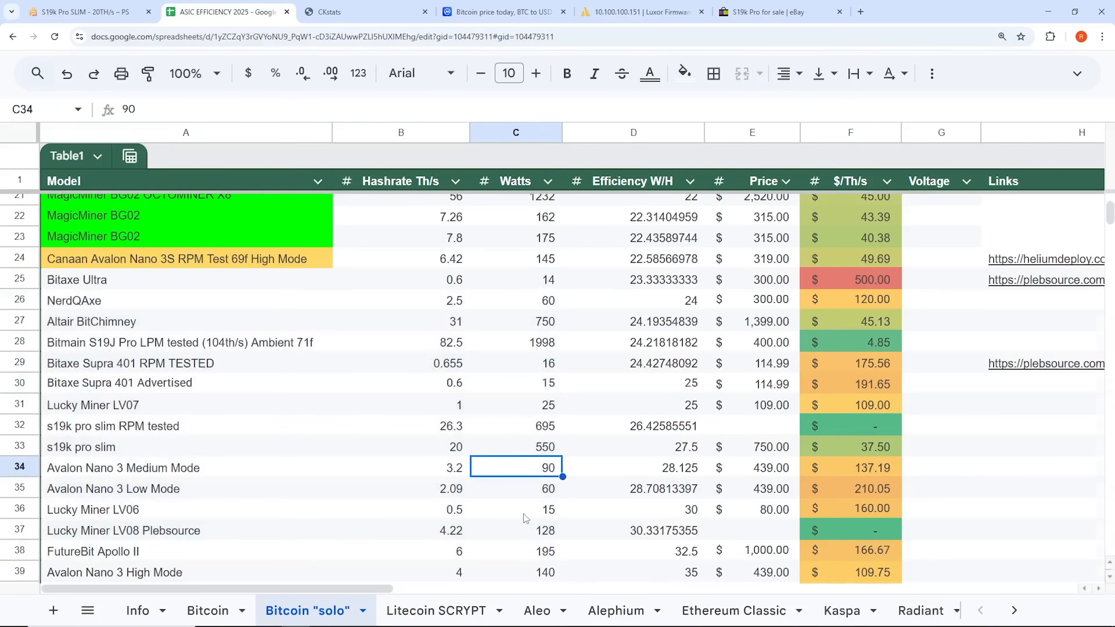
click(516, 551)
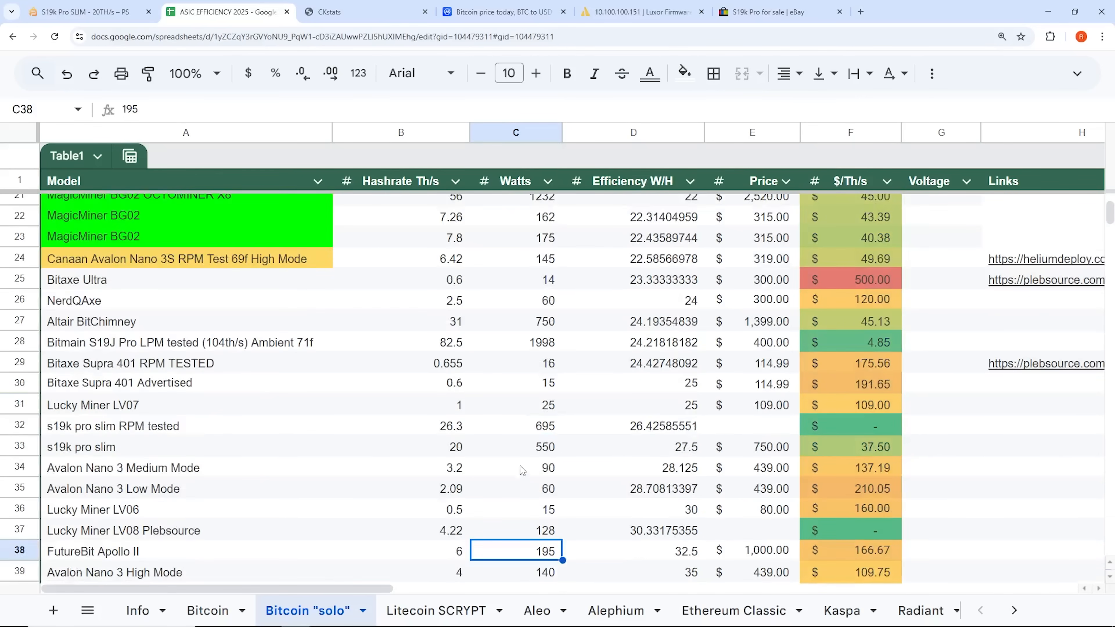
click(515, 426)
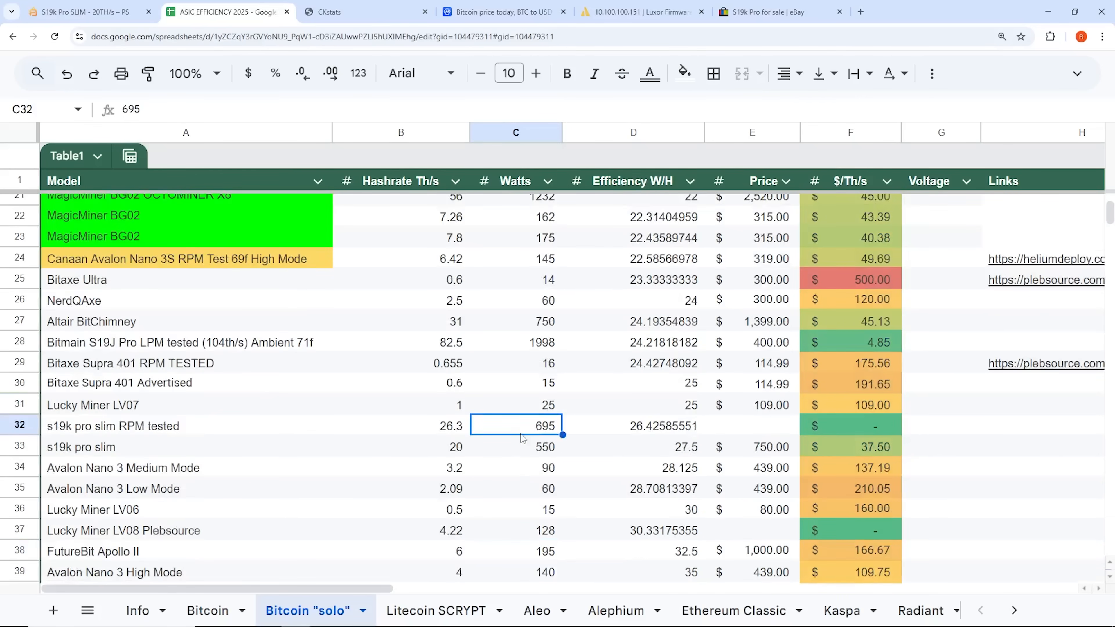
click(207, 610)
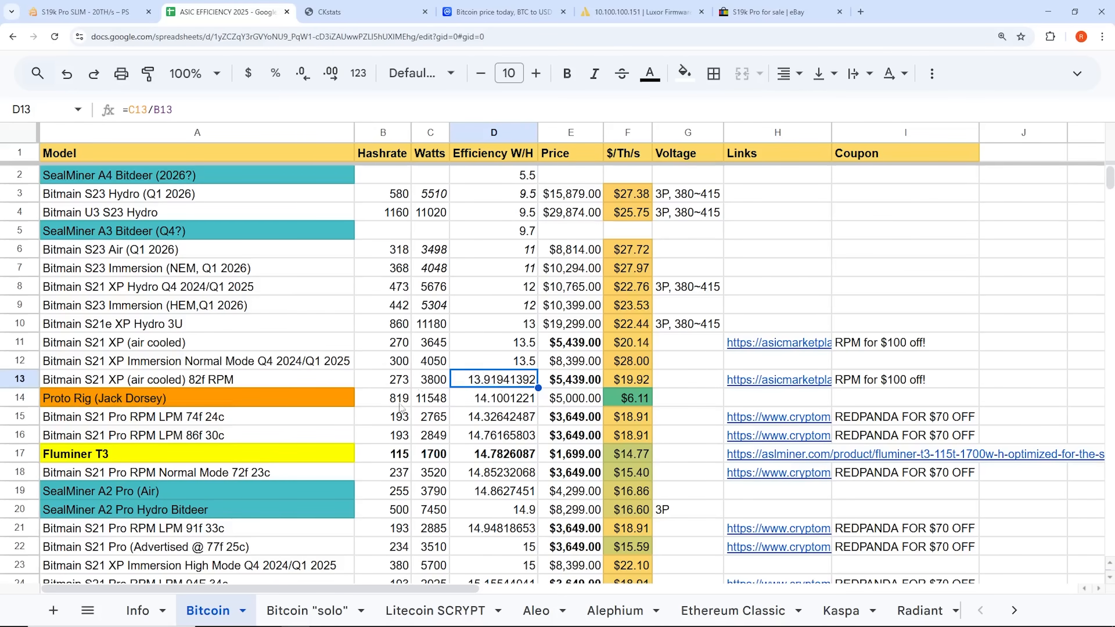
mouse_move(306, 610)
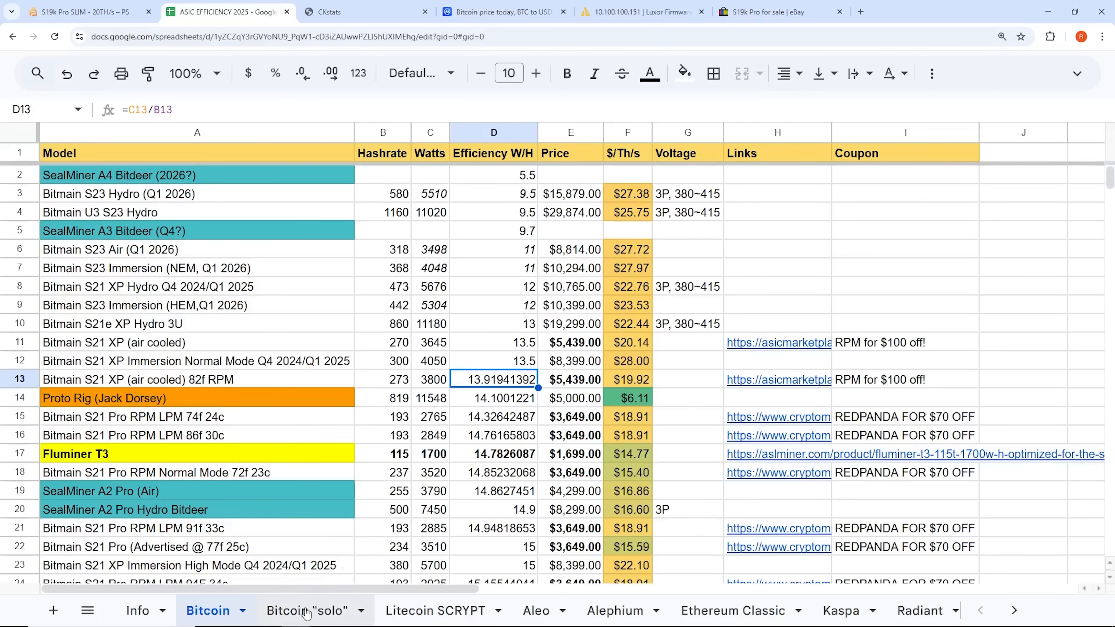
Review the s19k pro slim wattage on the solo sheet and its PlebSource listing price
click(307, 610)
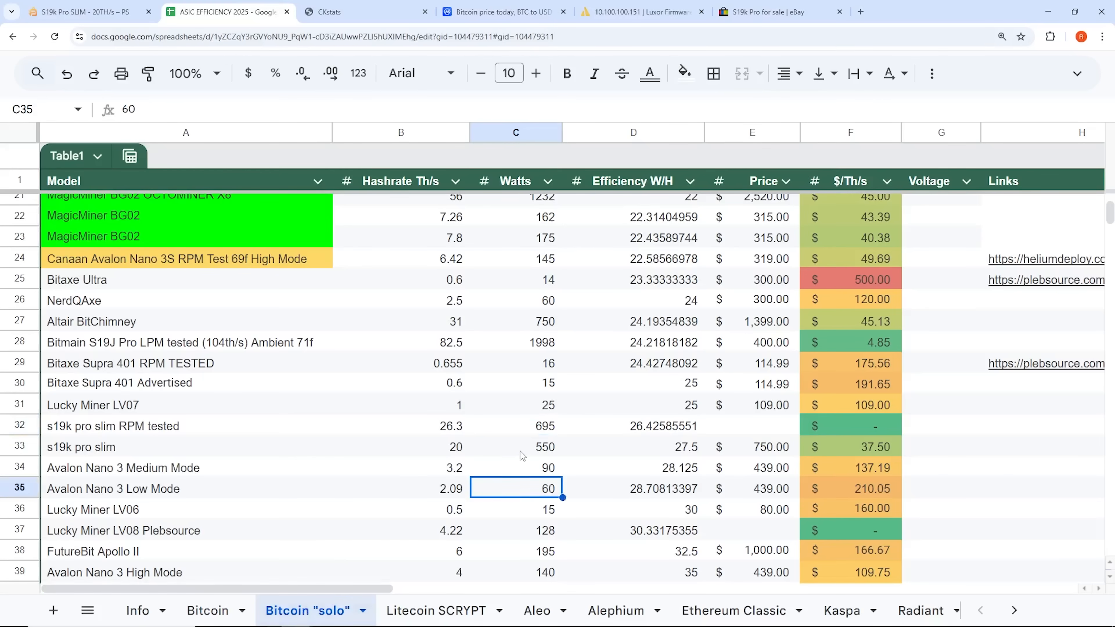
click(515, 447)
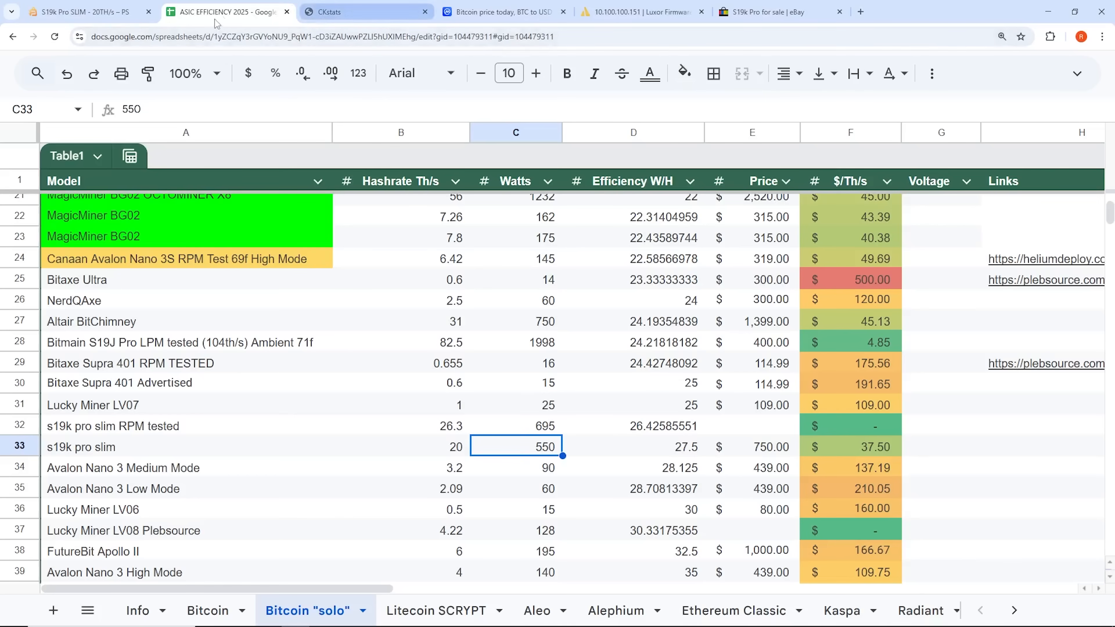
click(79, 12)
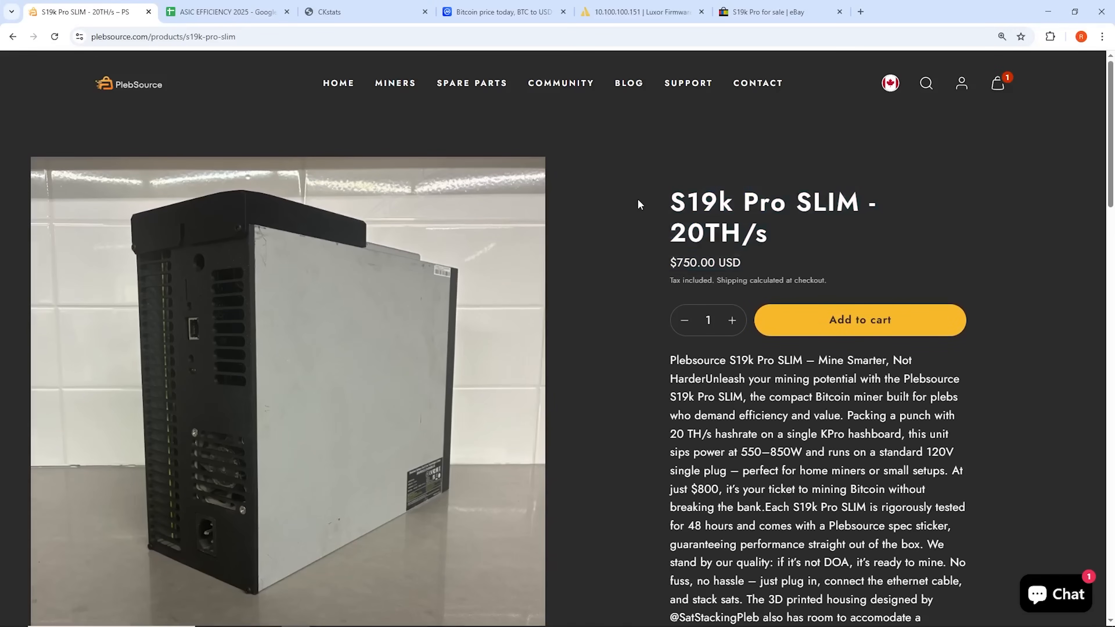
click(226, 11)
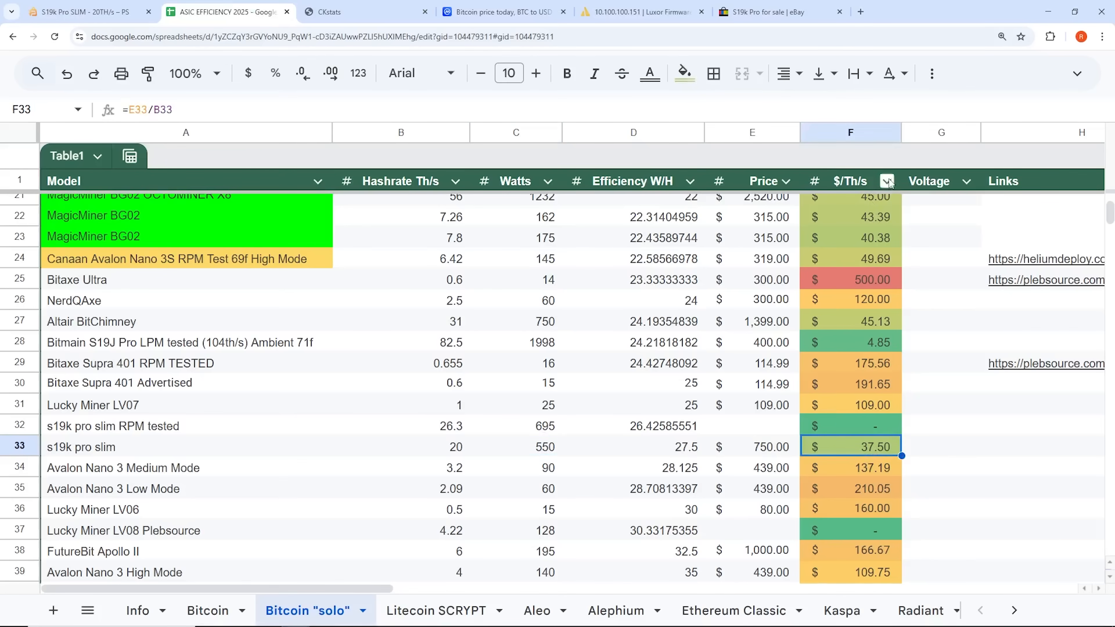
Sort the solo table by $/Th/s lowest first, placing the s19k pro slim at $37.50 in row 12
click(887, 180)
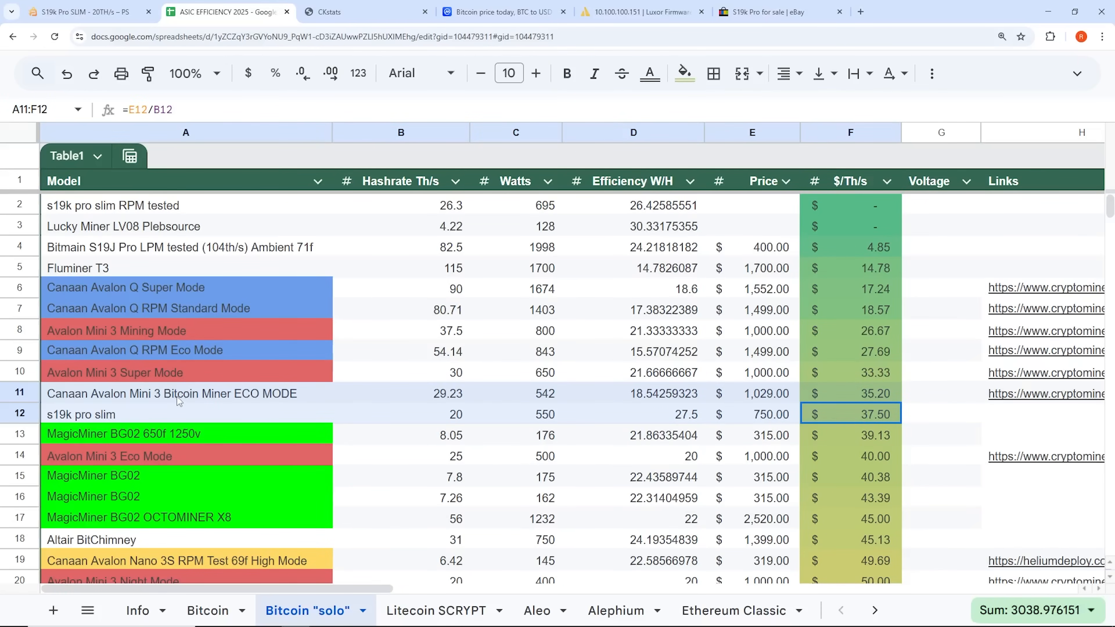
mouse_move(221, 397)
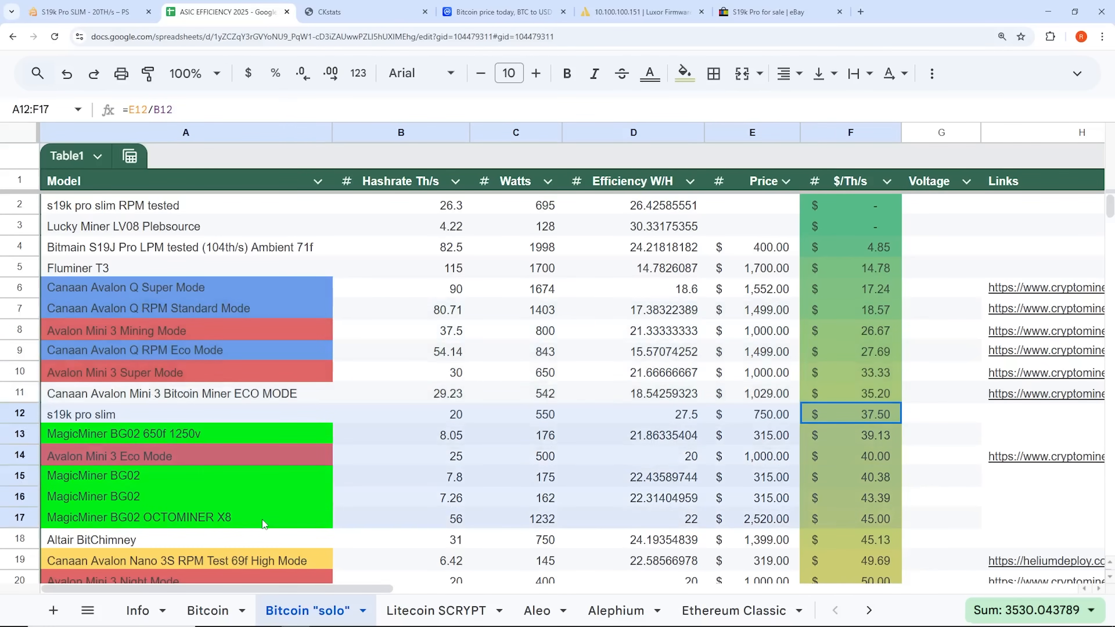
click(80, 414)
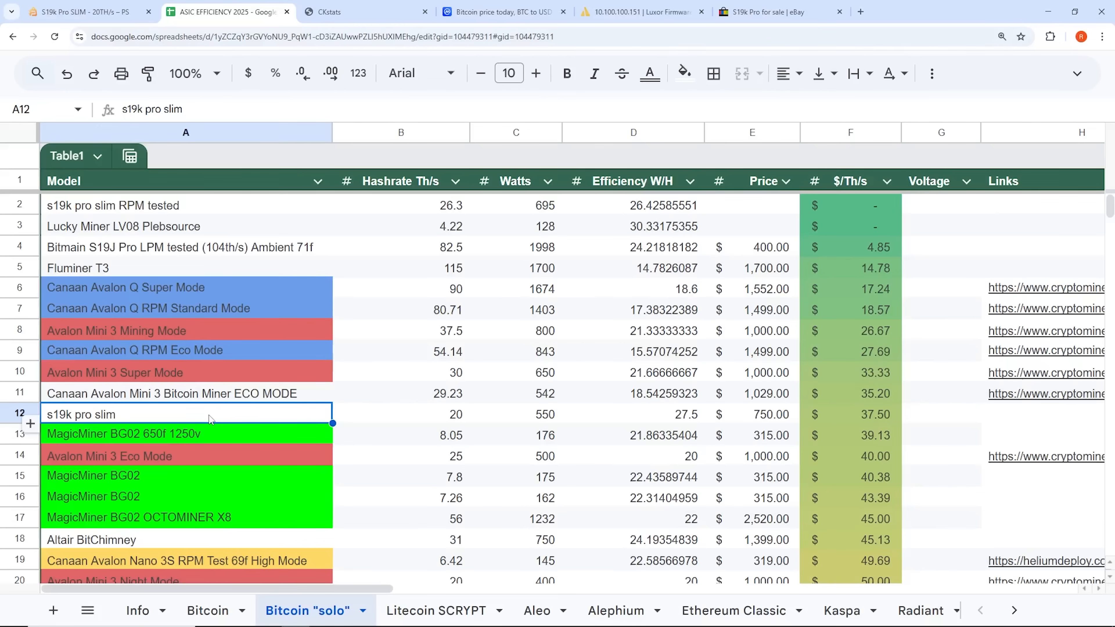
mouse_move(311, 288)
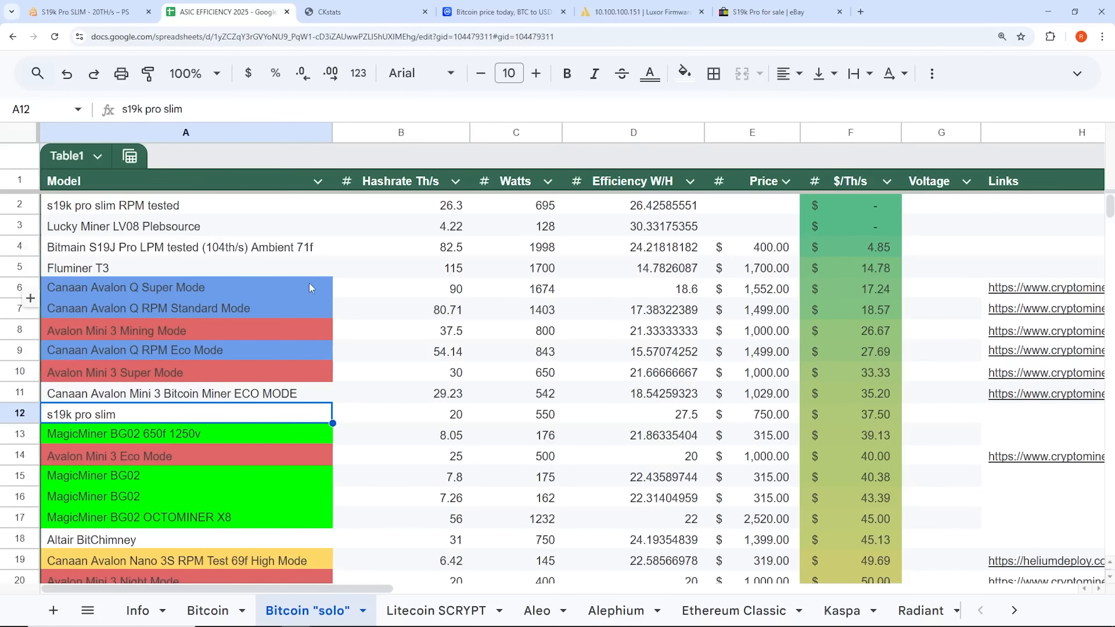
Highlight the s19kproslim worker's 11.8 TH/s hashrates in CKstats, then bring up the Luxor dashboard
click(363, 12)
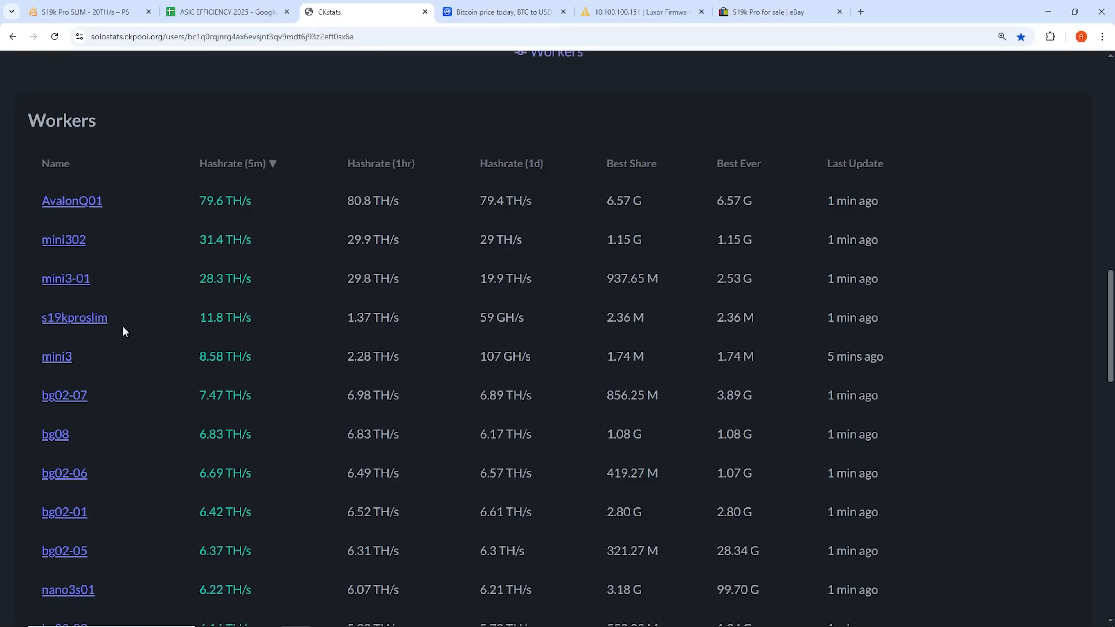
mouse_move(184, 326)
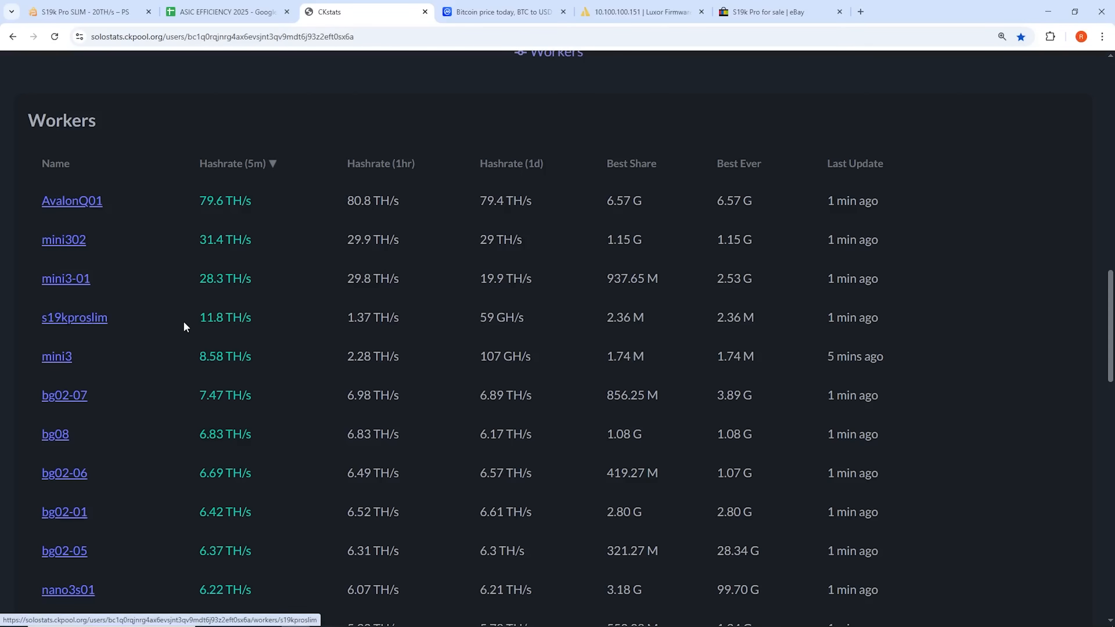
drag(209, 317, 643, 317)
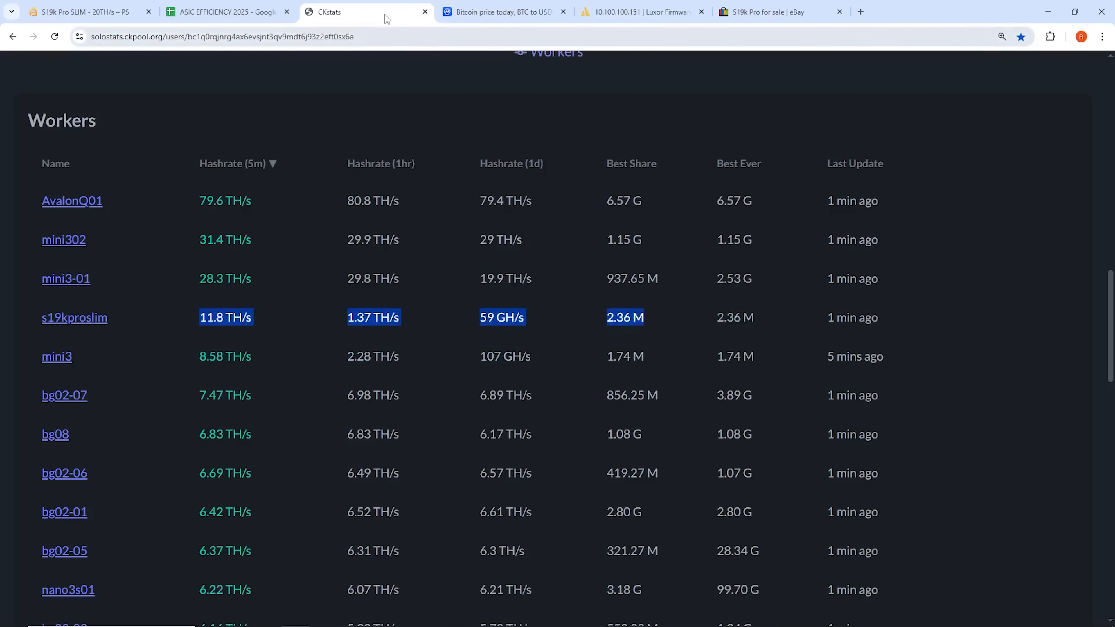
click(640, 12)
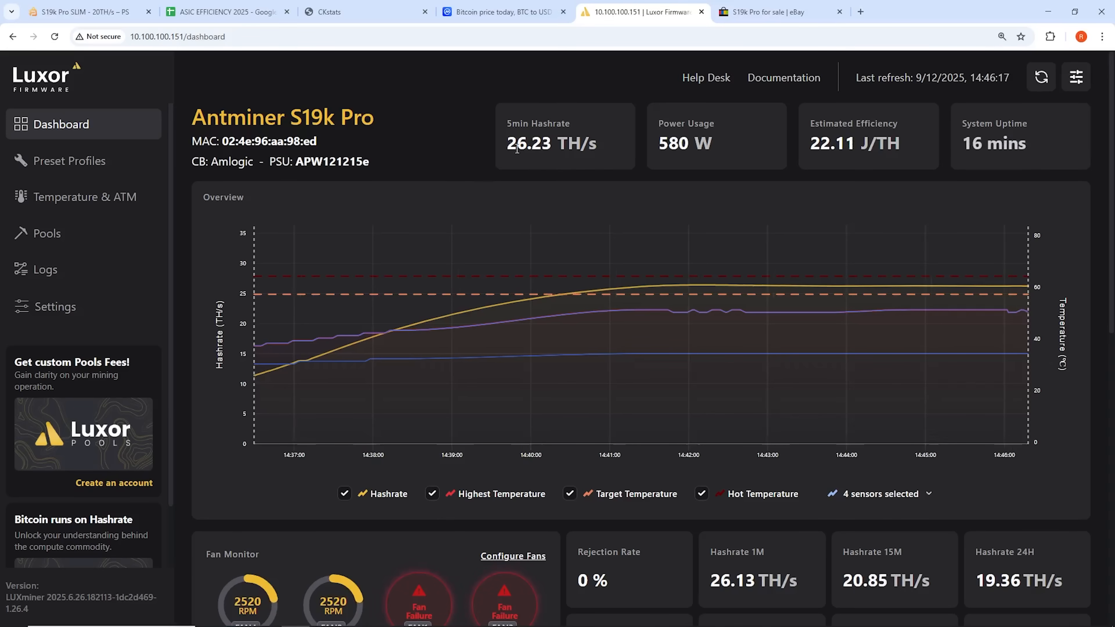